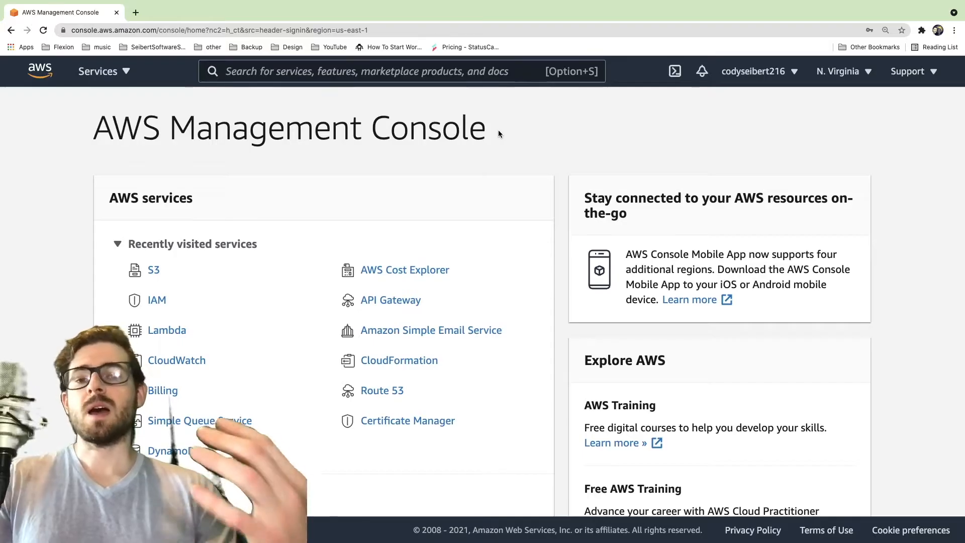
Scroll the console home page and open S3 from Recently visited services.
{"action": "scroll", "scroll_direction": "down", "scroll_amount": 3}
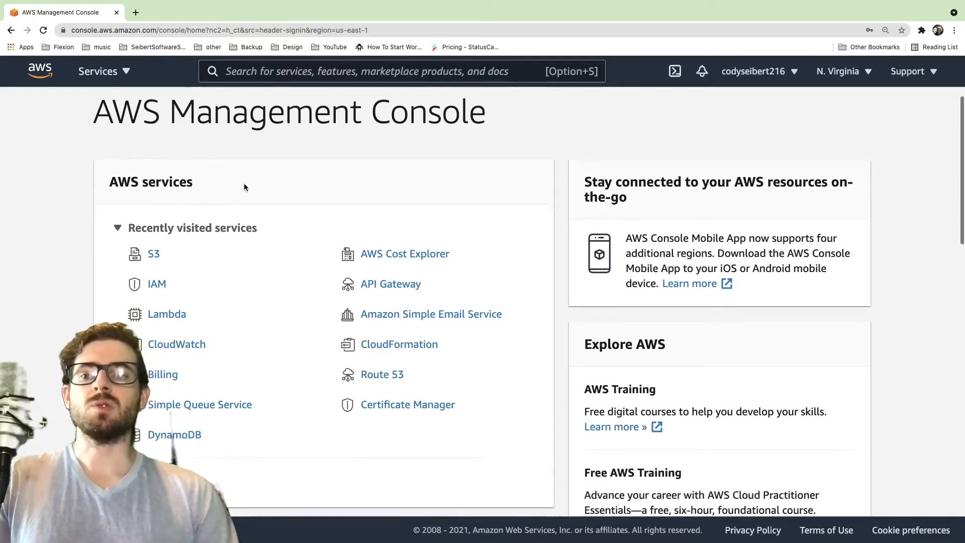
{"action": "scroll", "scroll_direction": "down", "scroll_amount": 3}
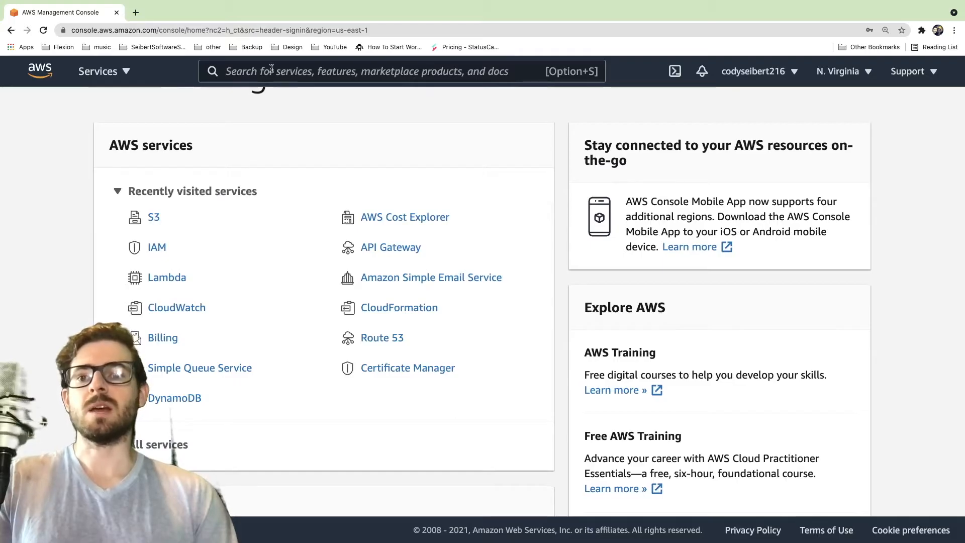
{"action": "scroll", "scroll_direction": "down", "scroll_amount": 3}
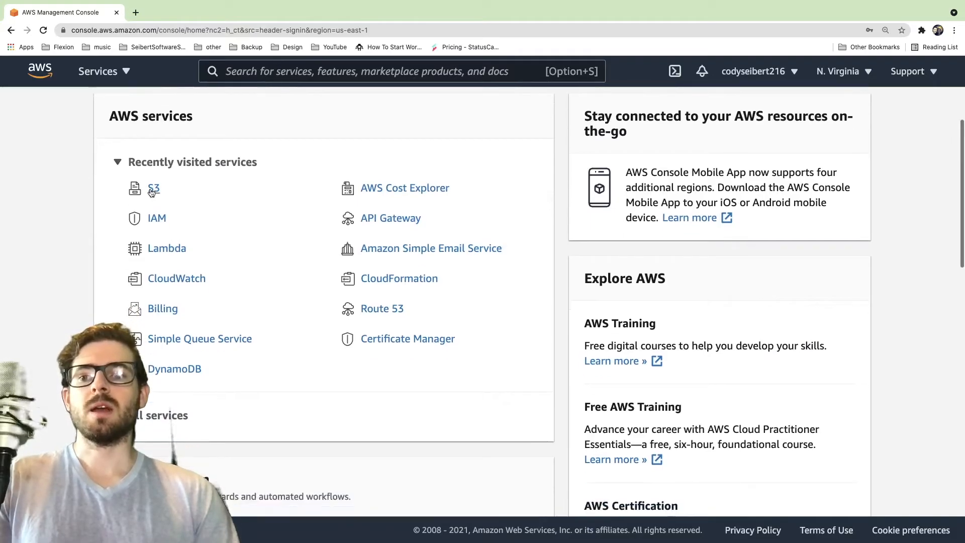
{"action": "mouse_move", "coordinate": [154, 188]}
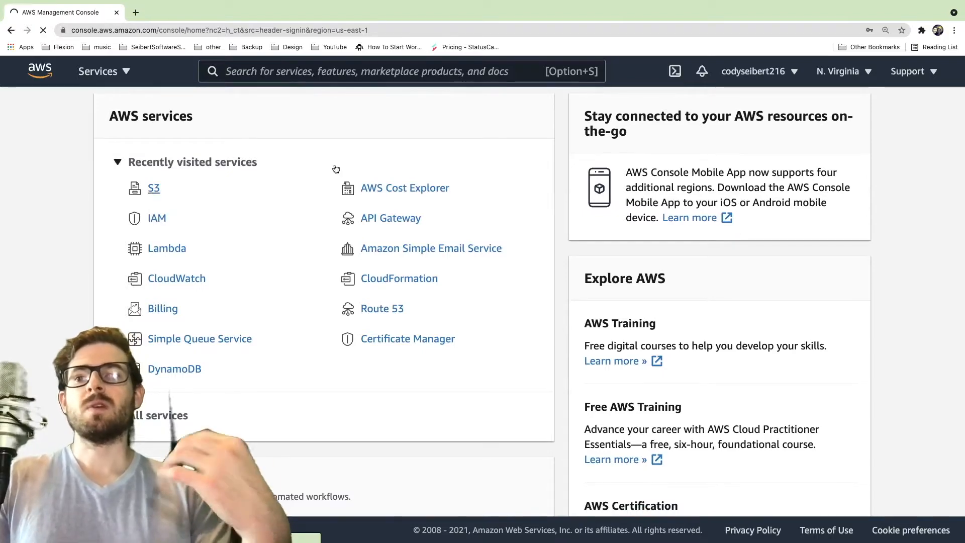
{"action": "left_click", "coordinate": [154, 188]}
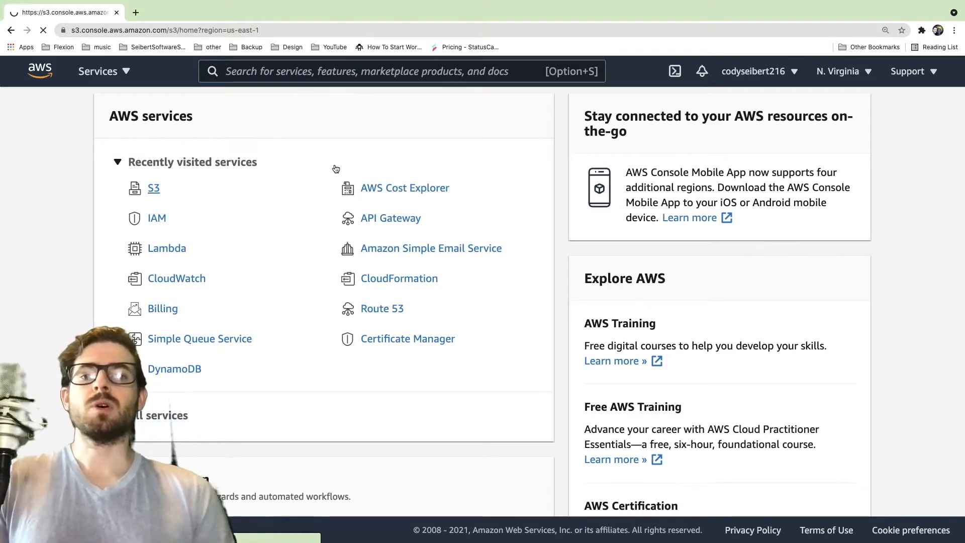
Let the S3 Buckets page load and dismiss the AWS Transfer Family banner.
{"action": "left_click", "coordinate": [153, 187]}
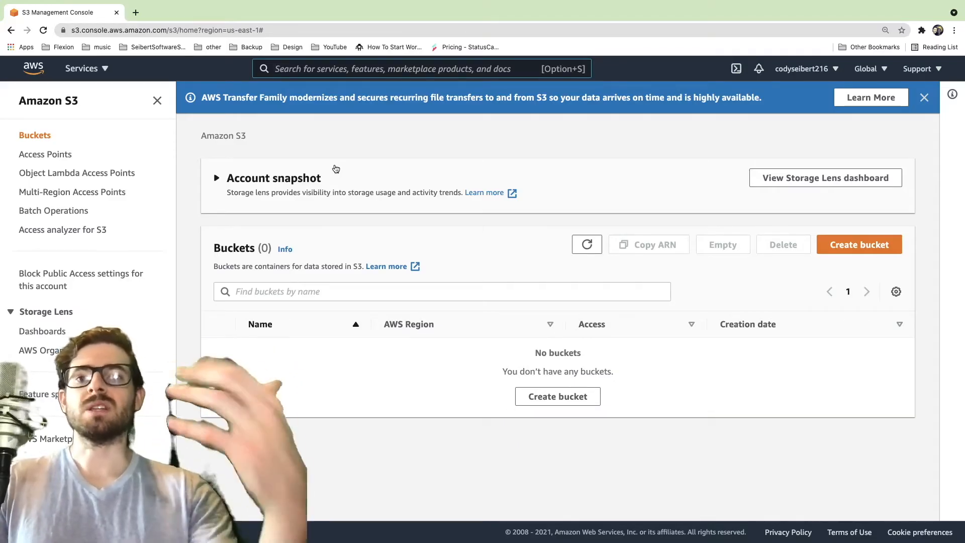
{"action": "mouse_move", "coordinate": [355, 134]}
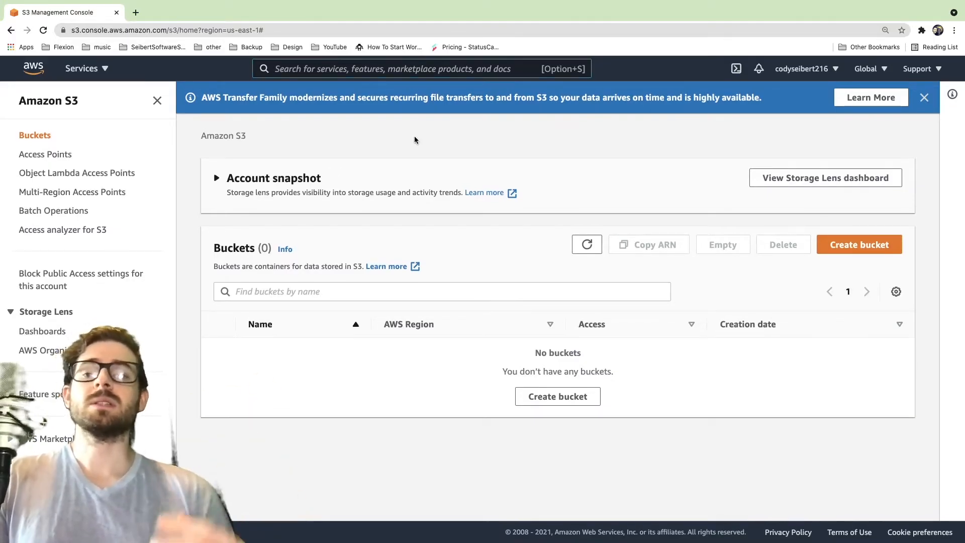
{"action": "left_click", "coordinate": [924, 97]}
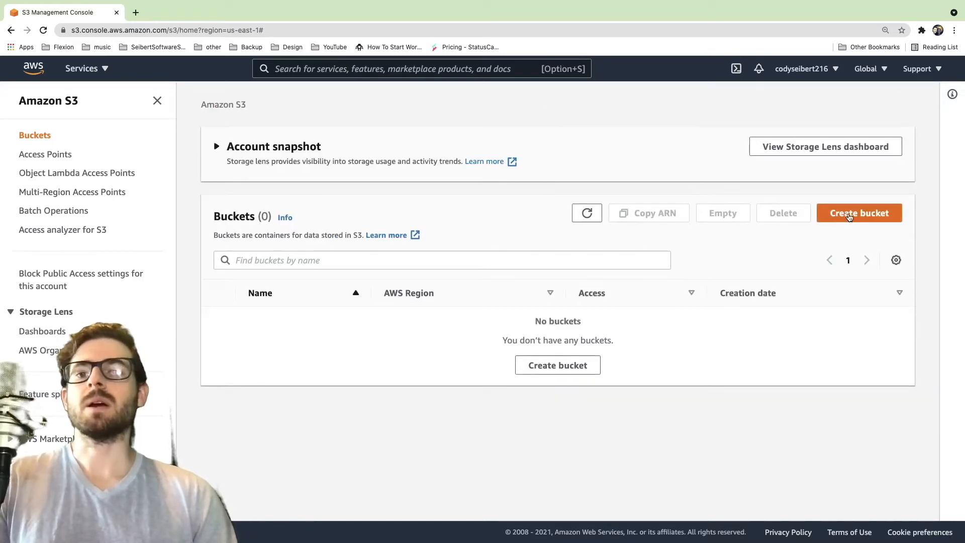
Create bucket 'wdj-my-uploads' with default settings, keeping public access blocked.
{"action": "left_click", "coordinate": [858, 212]}
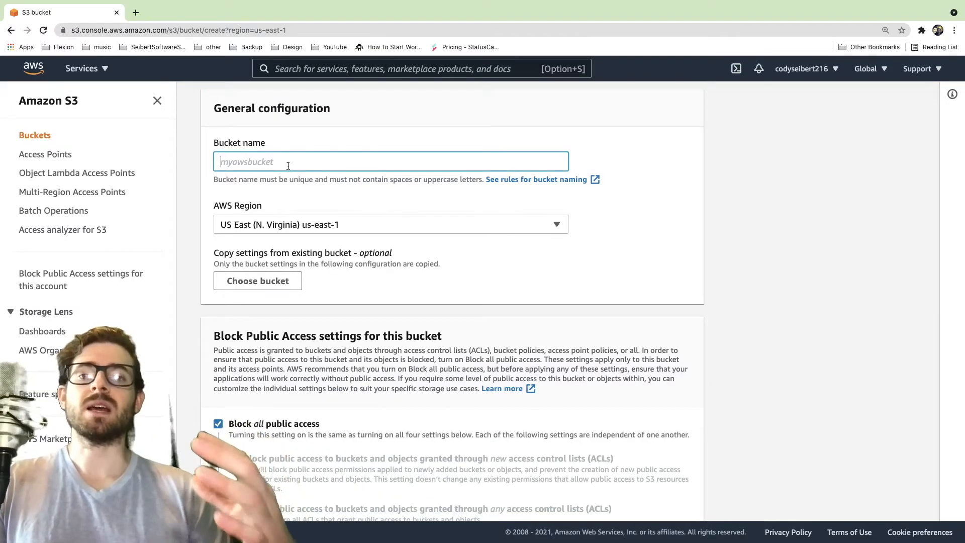
{"action": "type", "text": "wdj-"}
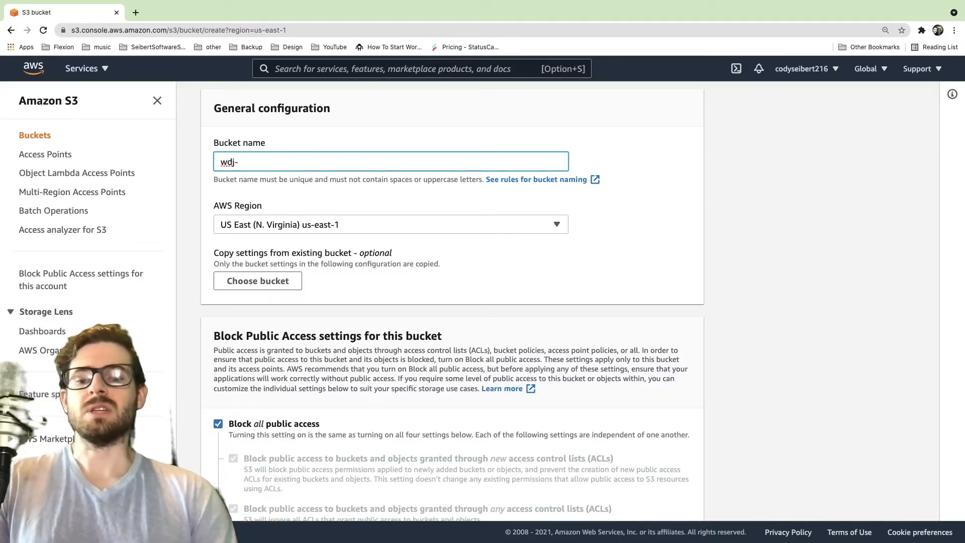
{"action": "type", "text": "my-uploads"}
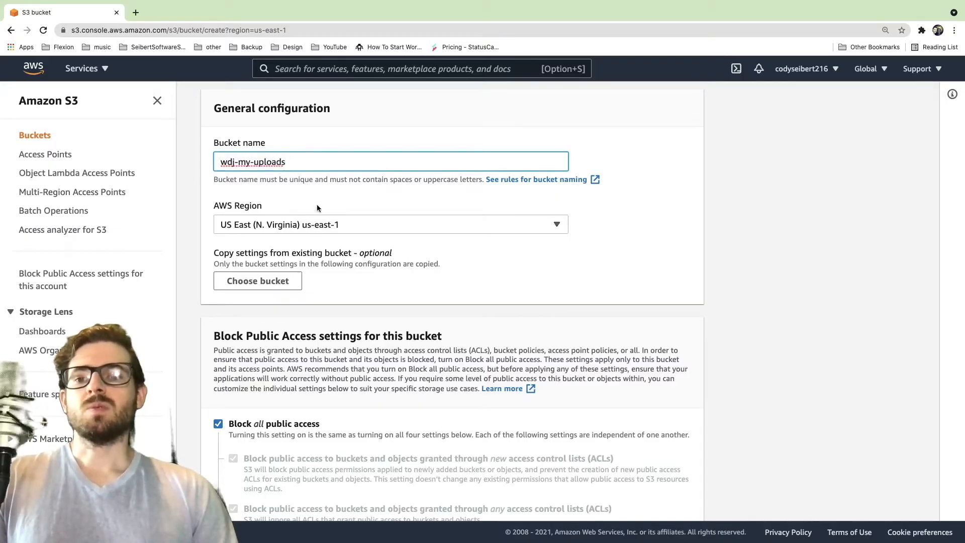
{"action": "scroll", "scroll_direction": "down", "scroll_amount": 3}
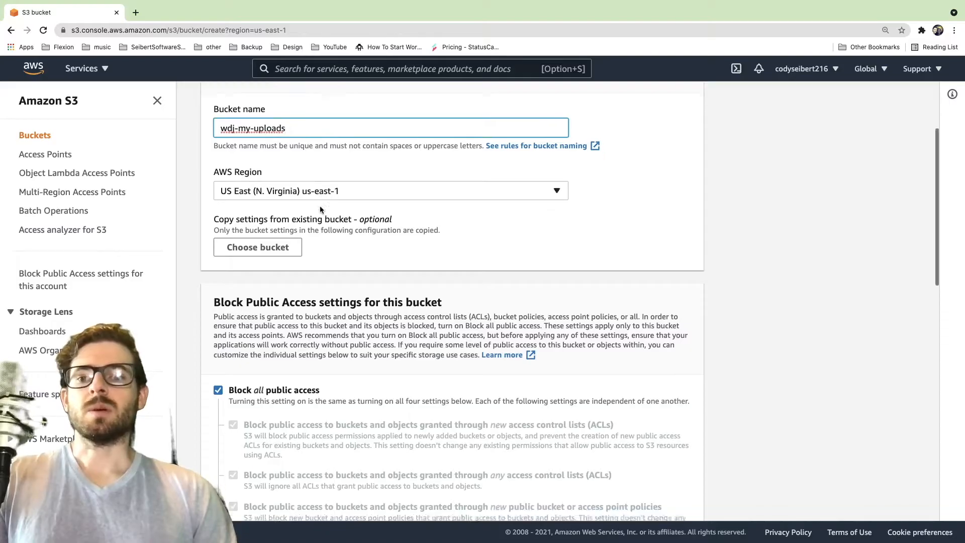
{"action": "scroll", "scroll_direction": "down", "scroll_amount": 3}
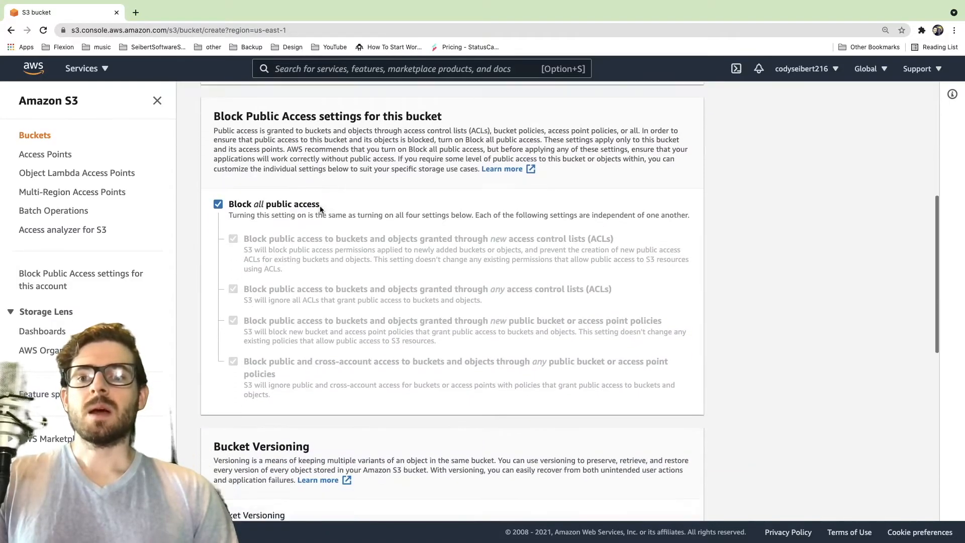
{"action": "scroll", "scroll_direction": "down", "scroll_amount": 3}
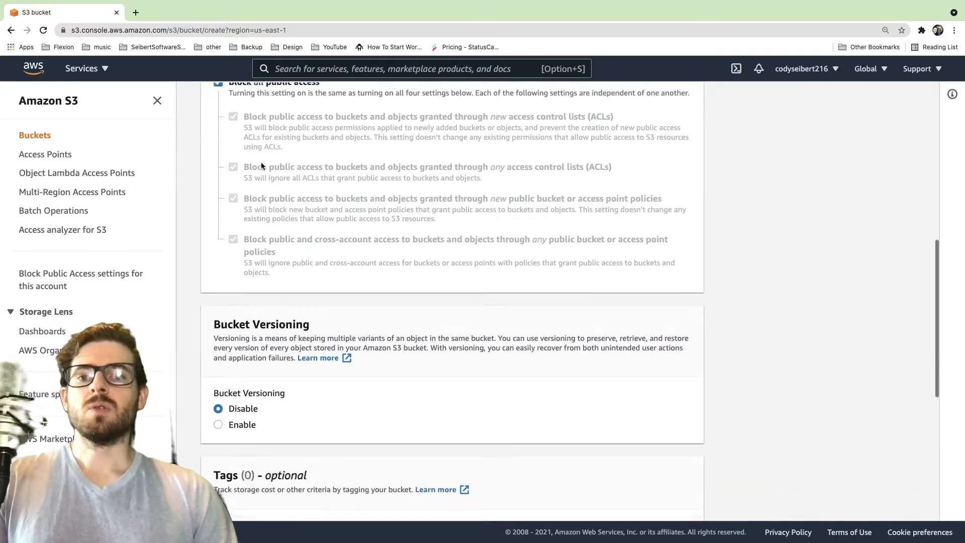
{"action": "scroll", "scroll_direction": "down", "scroll_amount": 3}
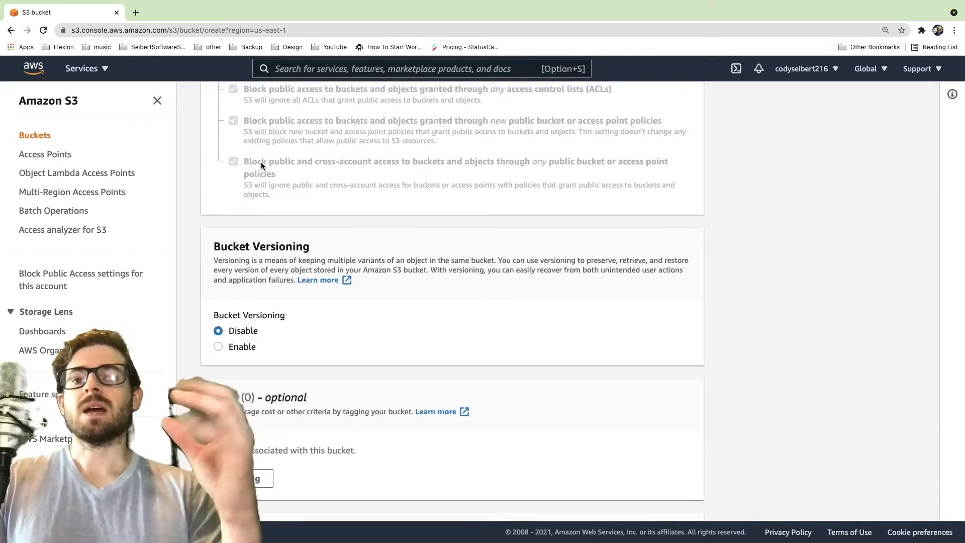
{"action": "scroll", "scroll_direction": "down", "scroll_amount": 3}
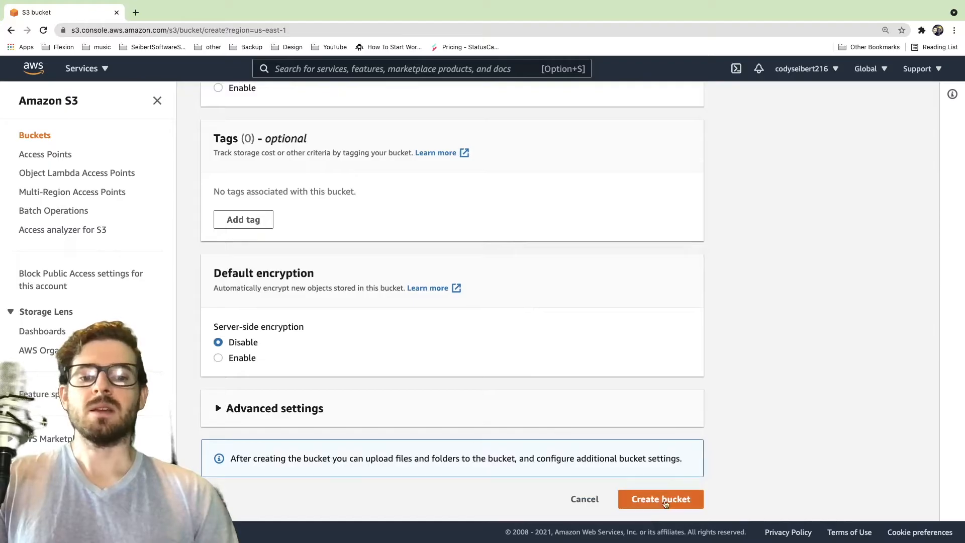
{"action": "left_click", "coordinate": [660, 499]}
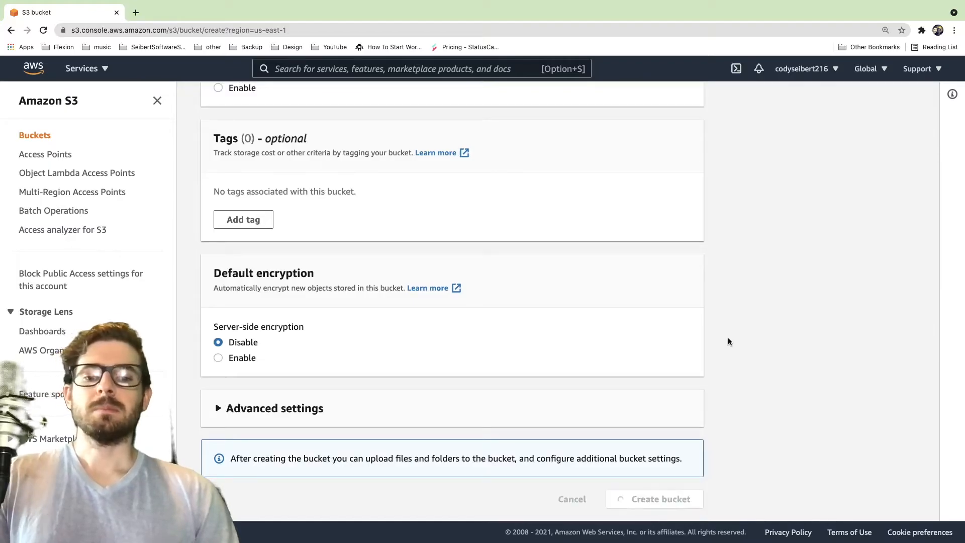
Dismiss the bucket-created banner and open the wdj-my-uploads bucket.
{"action": "left_click", "coordinate": [660, 499]}
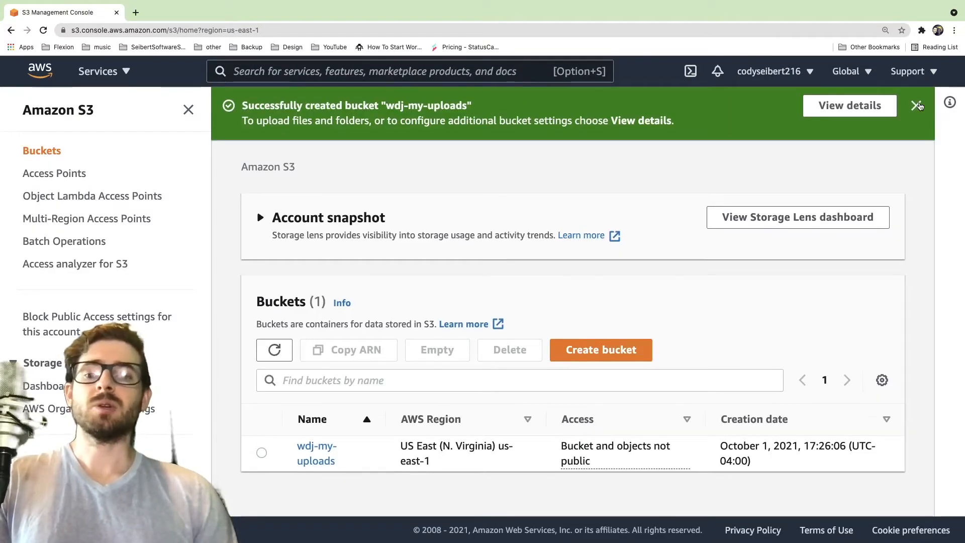
{"action": "left_click", "coordinate": [918, 105]}
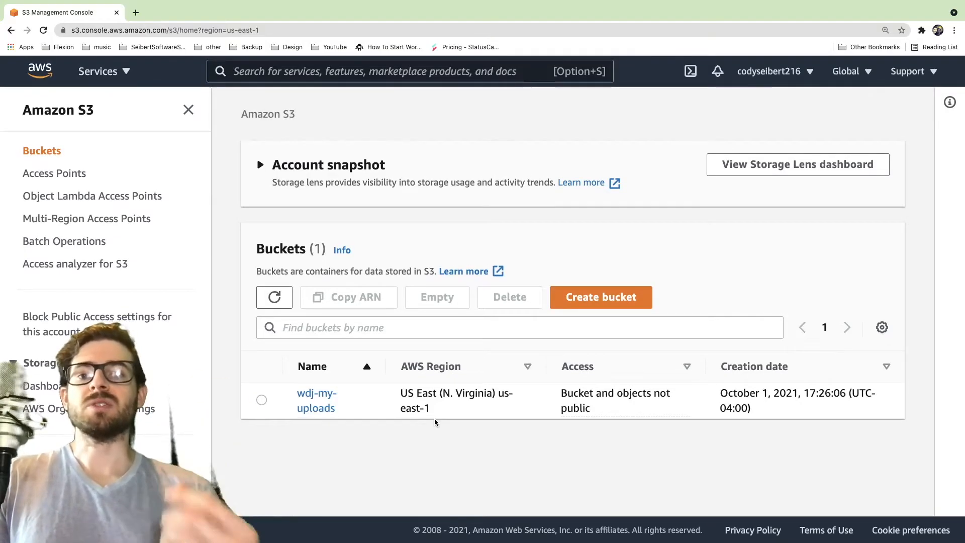
{"action": "left_click", "coordinate": [315, 401]}
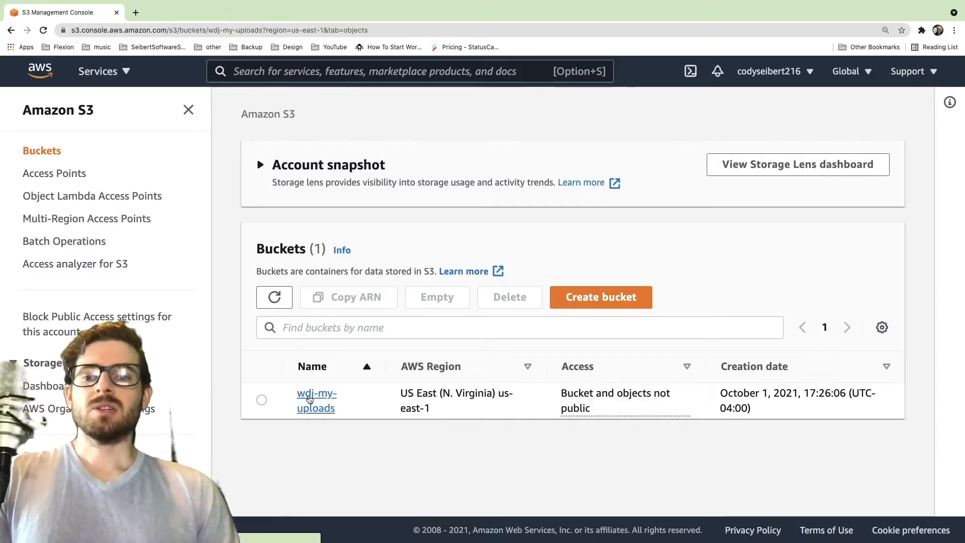
{"action": "left_click", "coordinate": [316, 400]}
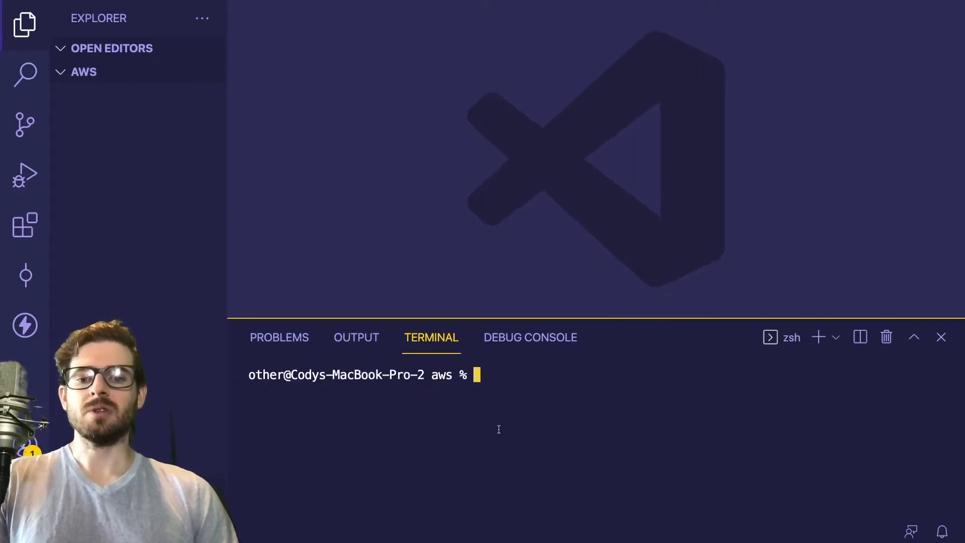
Run npm init -y and npm i aws-sdk, then check package.json dependencies.
{"action": "type", "text": "npm init -y"}
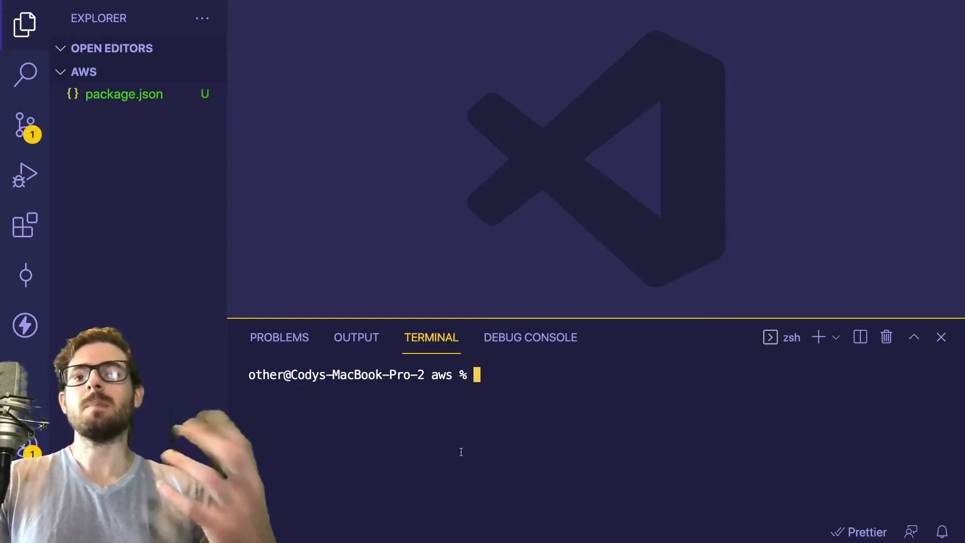
{"action": "type", "text": "npm i"}
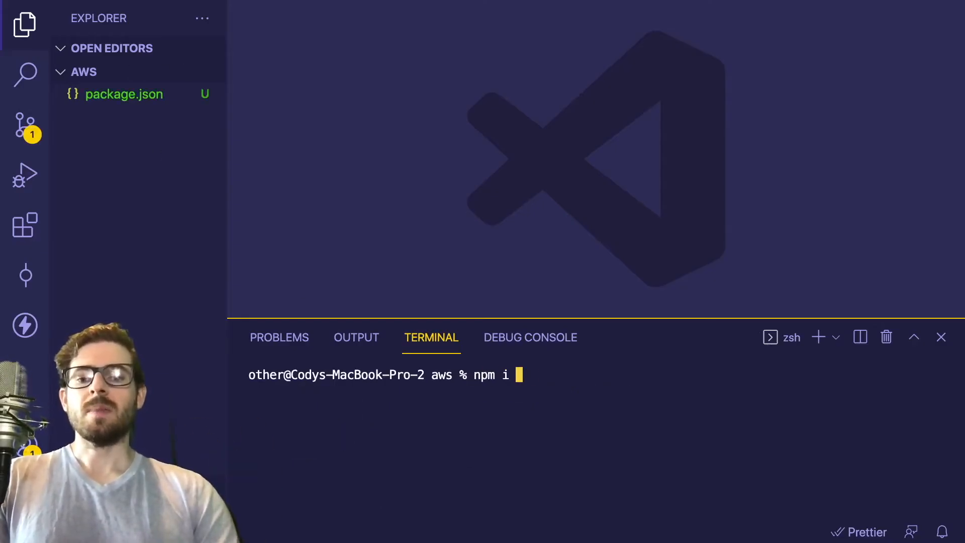
{"action": "type", "text": "aws-sdk"}
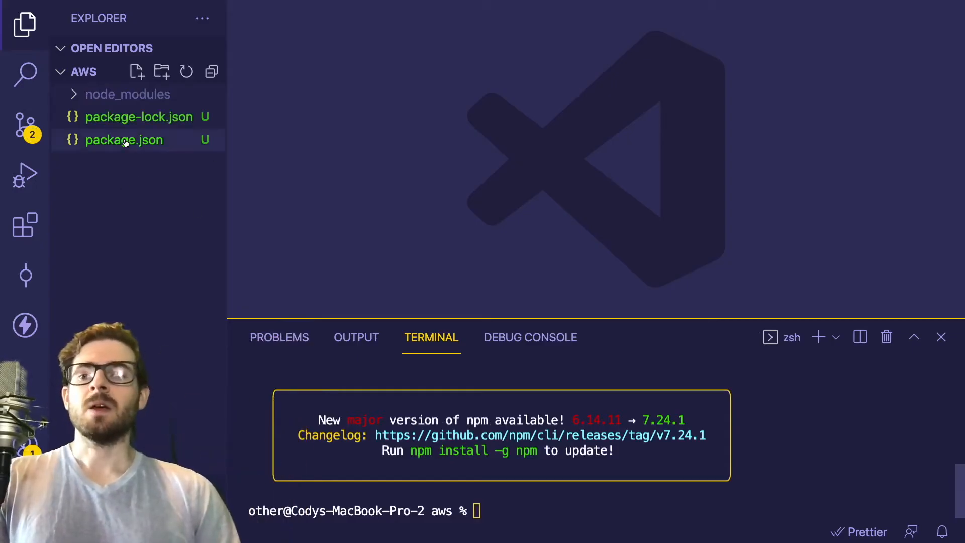
{"action": "left_click", "coordinate": [124, 140]}
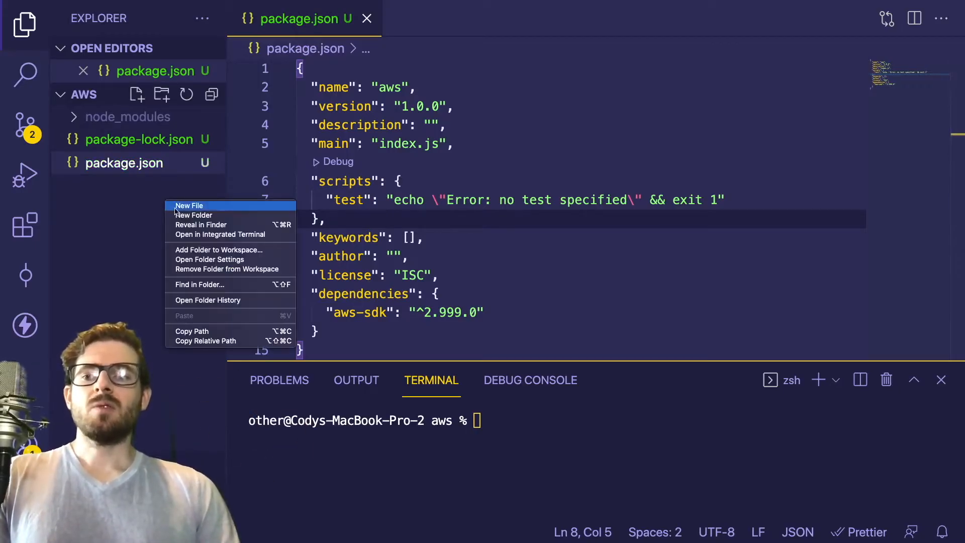
Create index.js requiring aws-sdk and defining const s3 = new AWS.S3(), saved.
{"action": "left_click", "coordinate": [189, 206]}
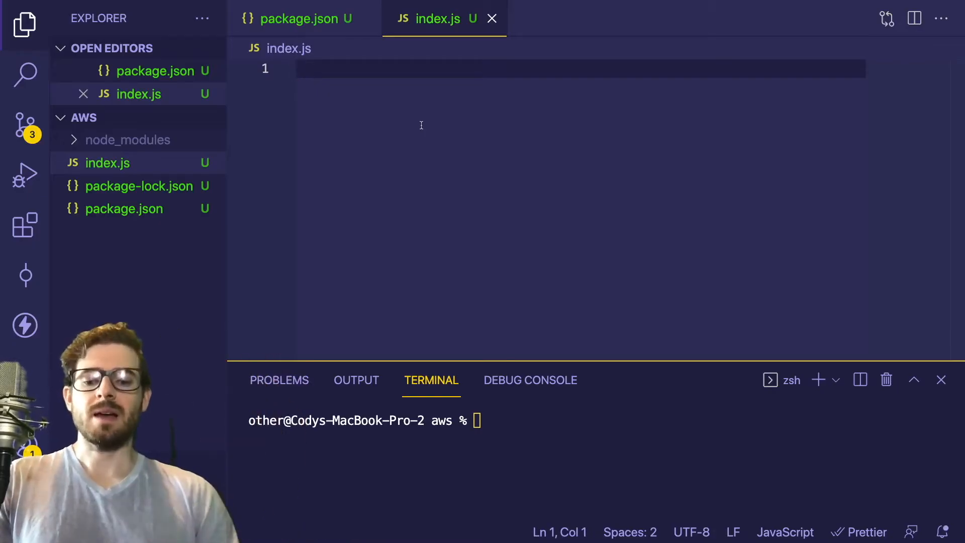
{"action": "type", "text": "const"}
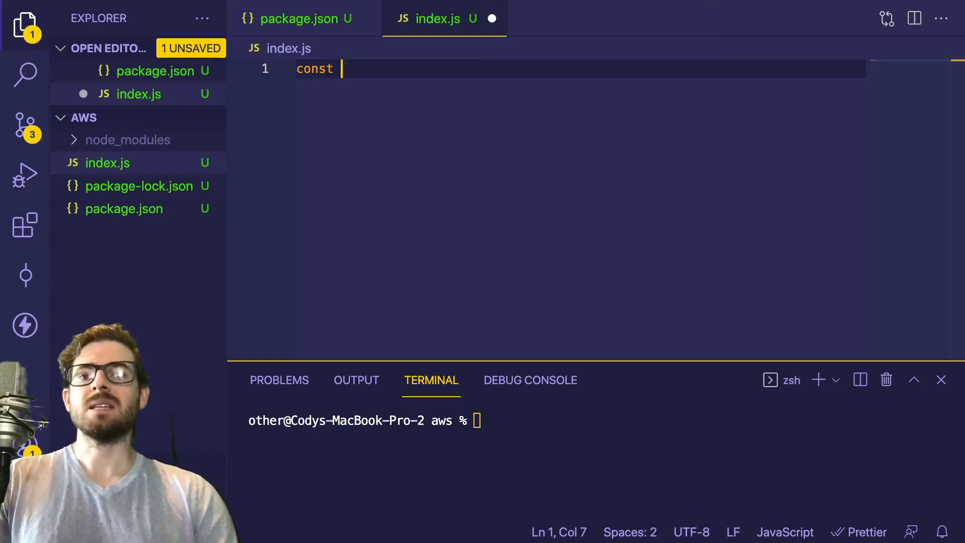
{"action": "type", "text": "AWS = require('a"}
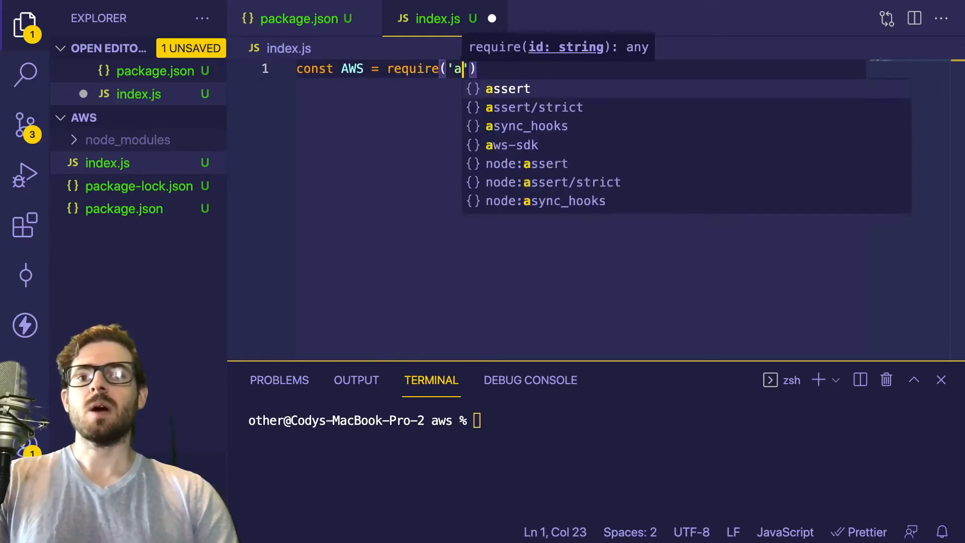
{"action": "type", "text": "ws-=s"}
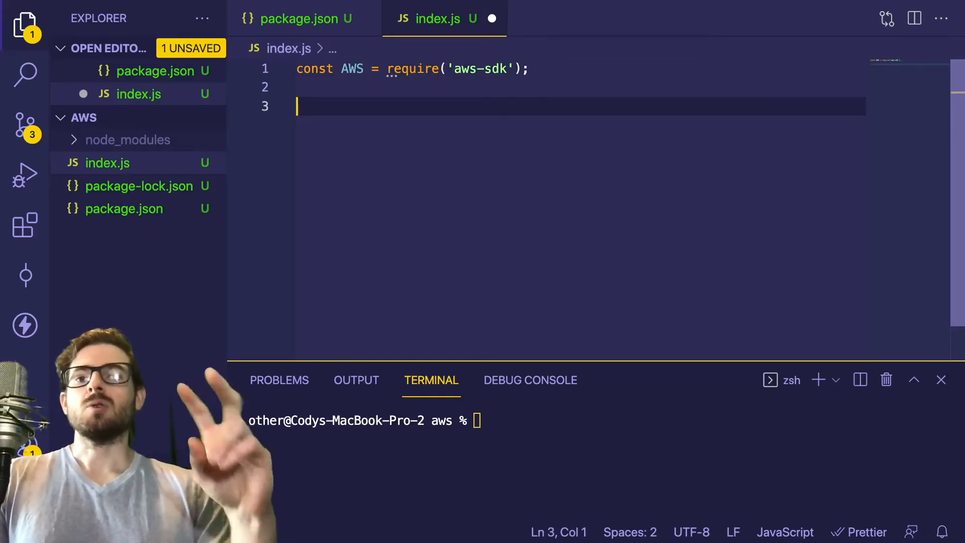
{"action": "type", "text": "const"}
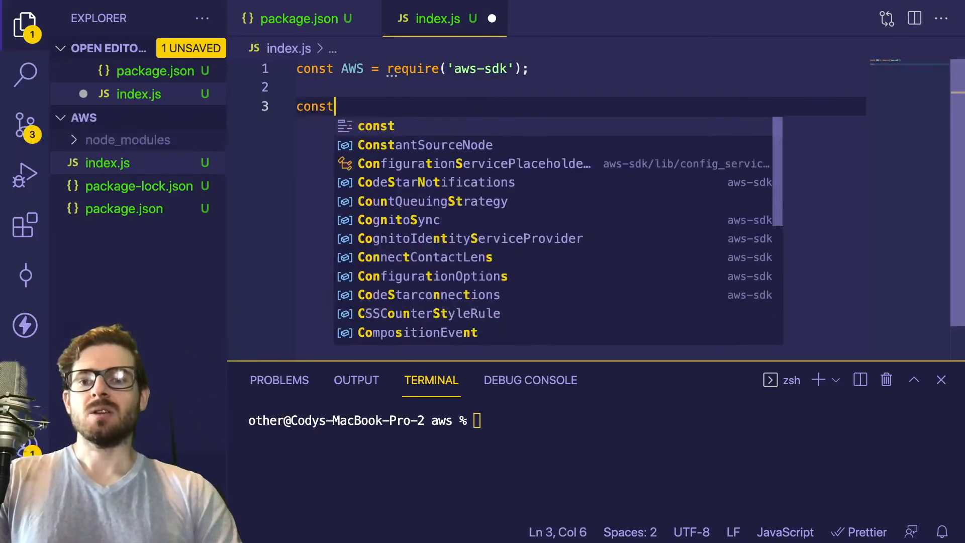
{"action": "type", "text": "s3 = new AWS.S3();"}
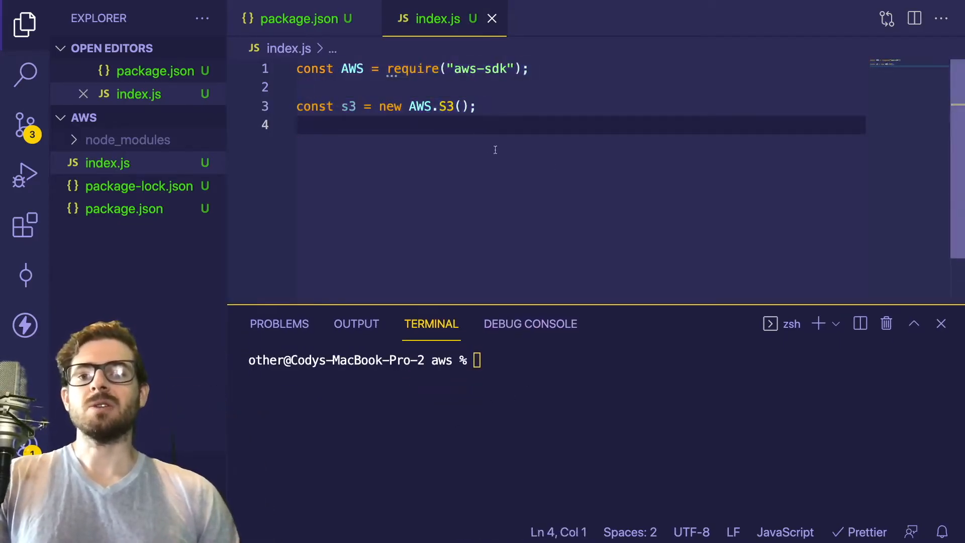
{"action": "mouse_move", "coordinate": [472, 168]}
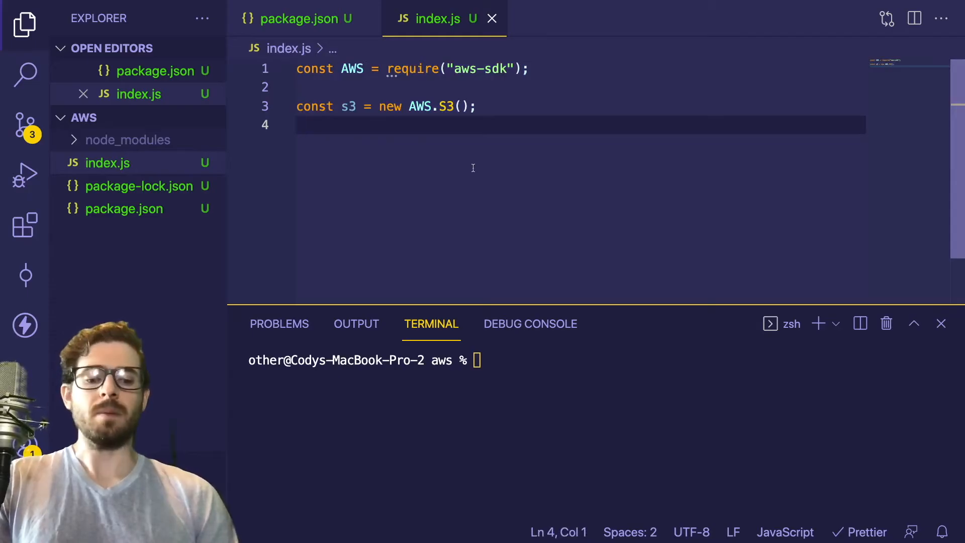
Add s3.putObject({}) on a new line and open a fresh browser tab.
{"action": "key", "text": "Enter"}
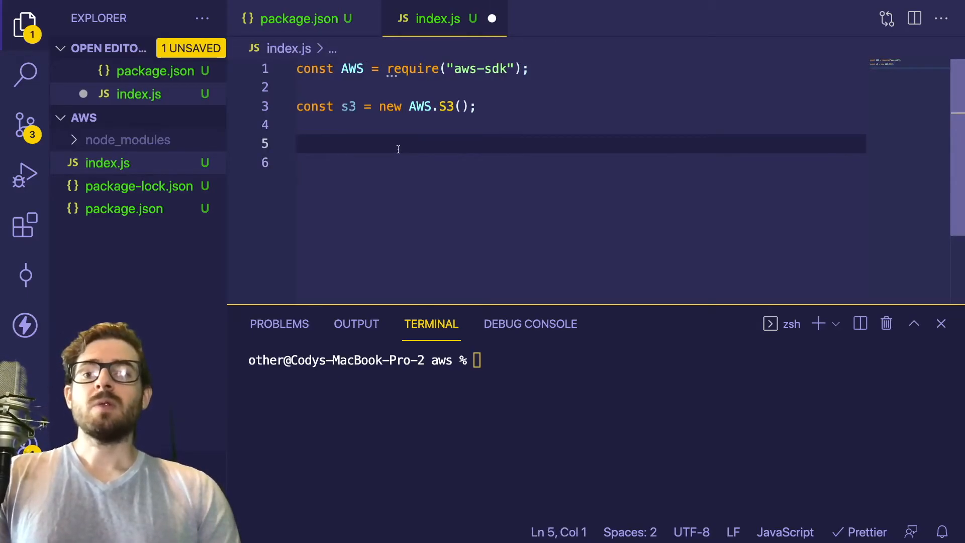
{"action": "type", "text": "s3.put"}
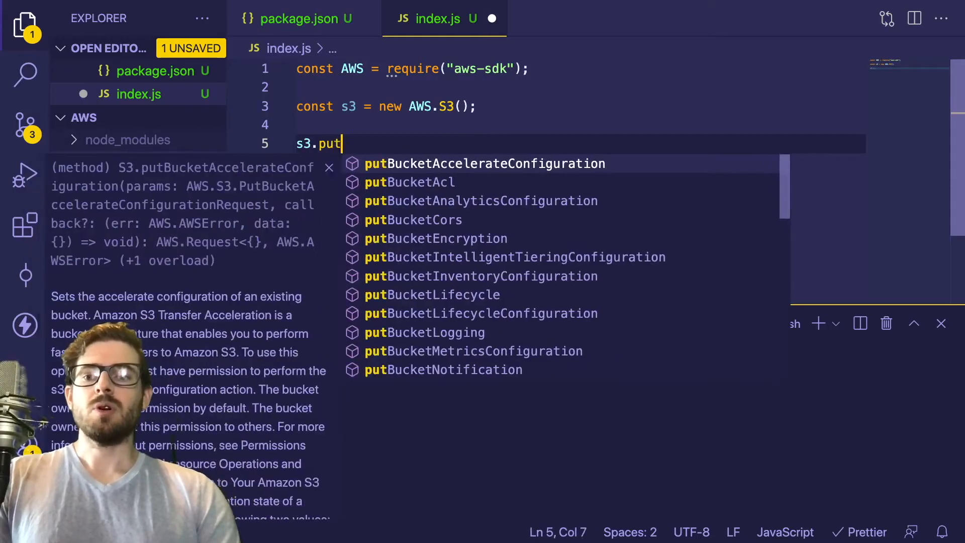
{"action": "type", "text": "Object()"}
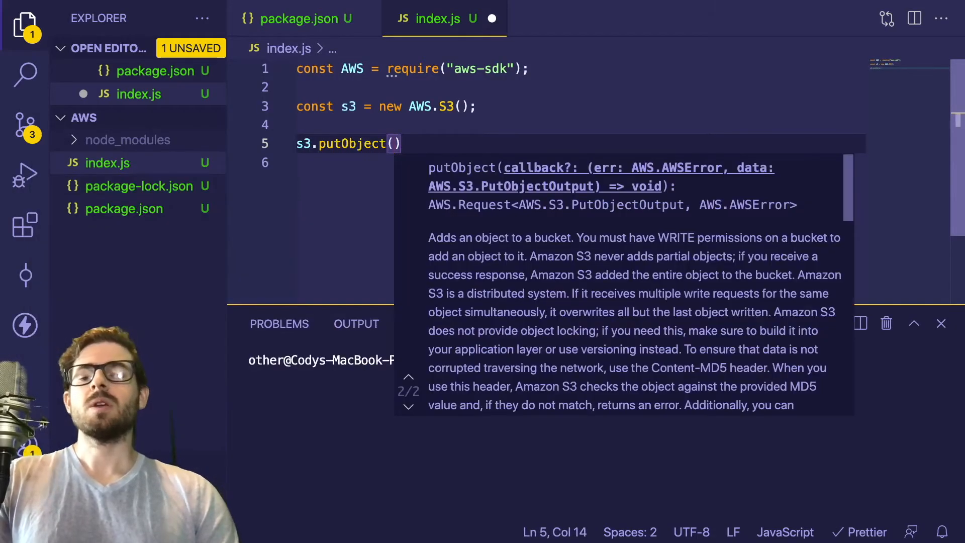
{"action": "type", "text": "{"}
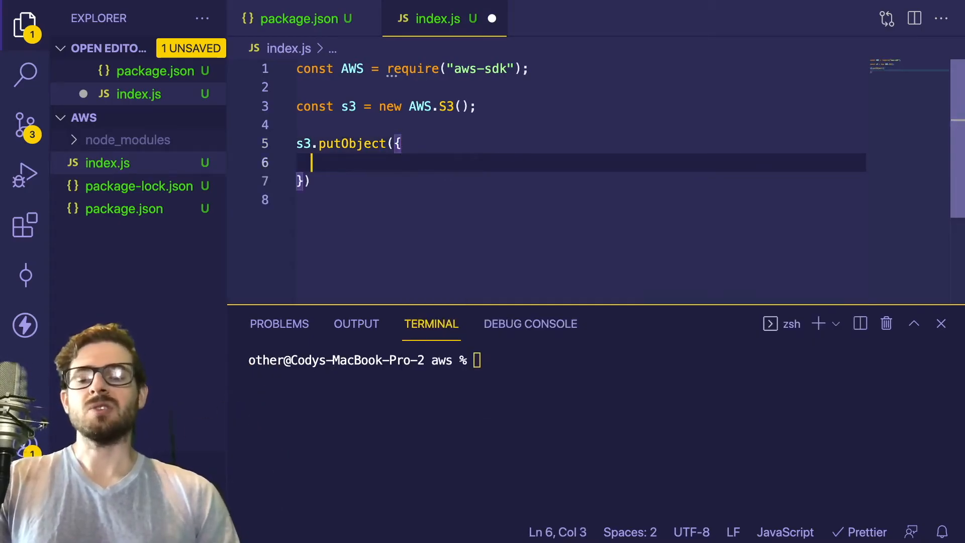
{"action": "double_click", "coordinate": [351, 143]}
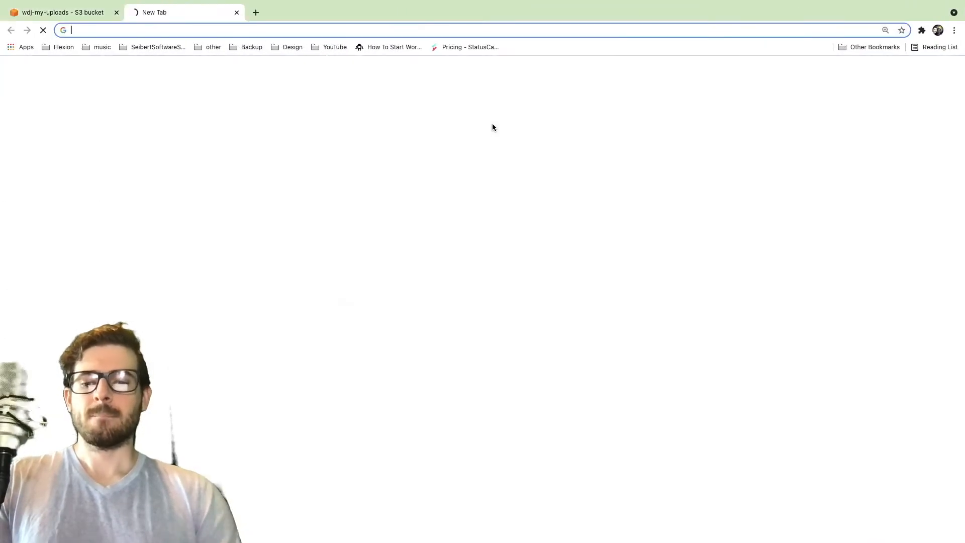
Search 'aws sdk node s3.putObject', open the AWS.S3 docs, and select the upload example params.
{"action": "type", "text": "aws"}
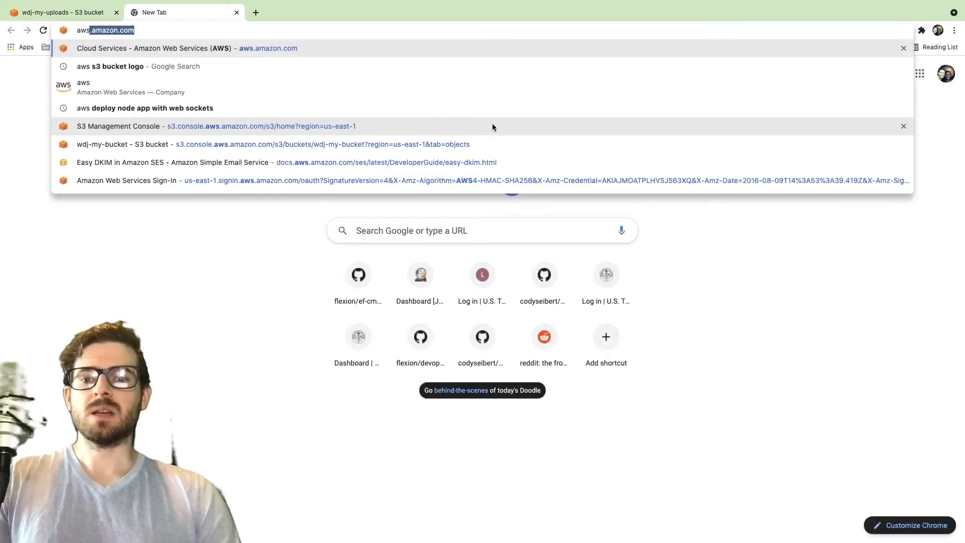
{"action": "type", "text": "aws sdk node"}
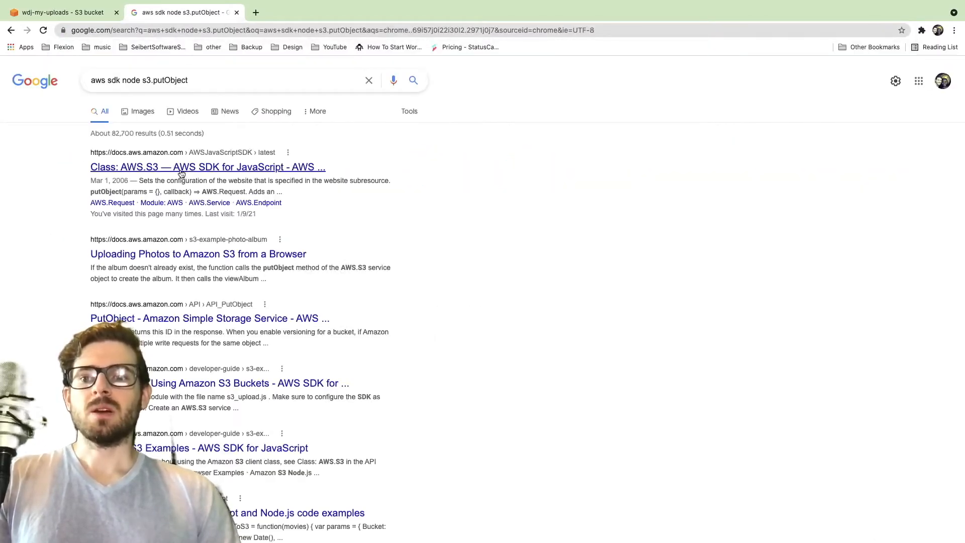
{"action": "left_click", "coordinate": [208, 167]}
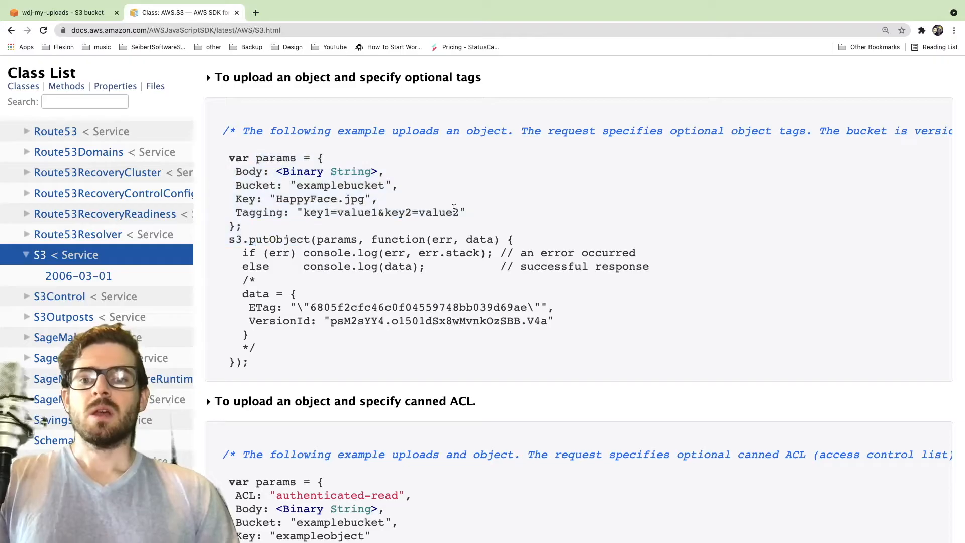
{"action": "mouse_move", "coordinate": [394, 207]}
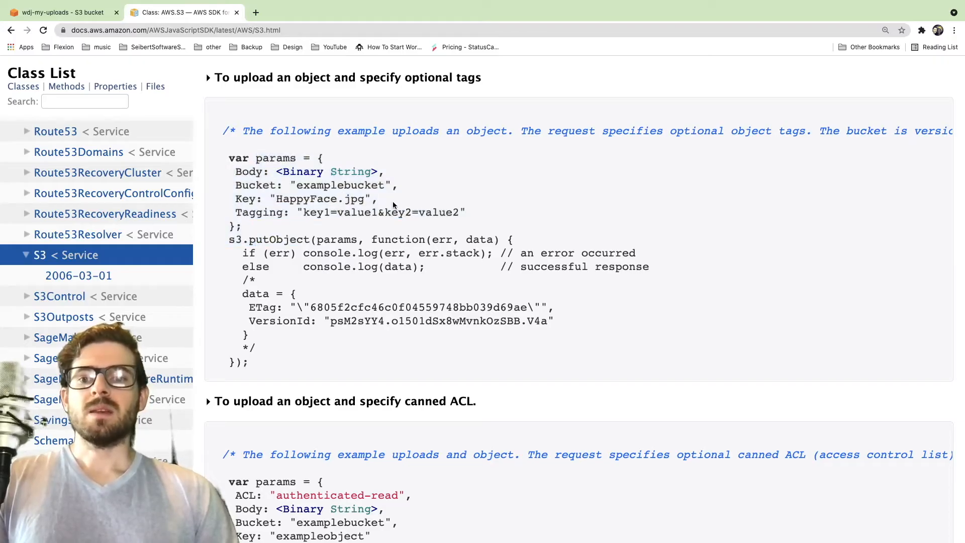
{"action": "left_click_drag", "start_coordinate": [329, 165], "coordinate": [378, 199]}
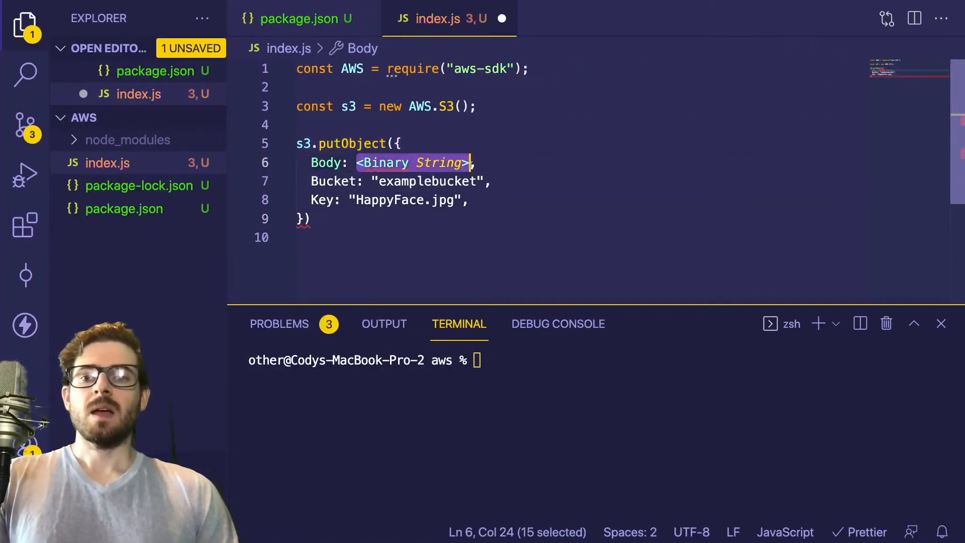
Set putObject Body 'hello world', Bucket 'wdj-my-uploads', Key 'my-file.txt', and append .promise().
{"action": "type", "text": "'hello wor',"}
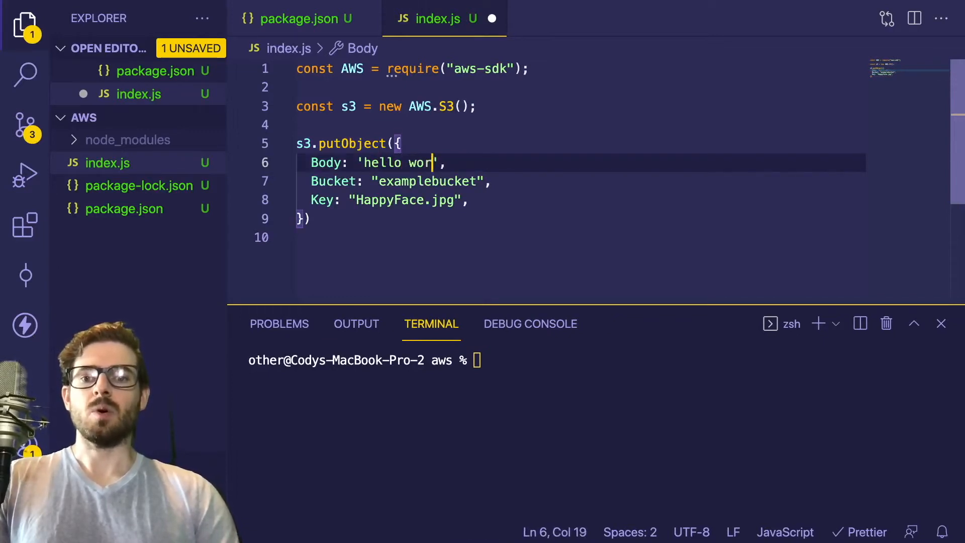
{"action": "type", "text": "ld"}
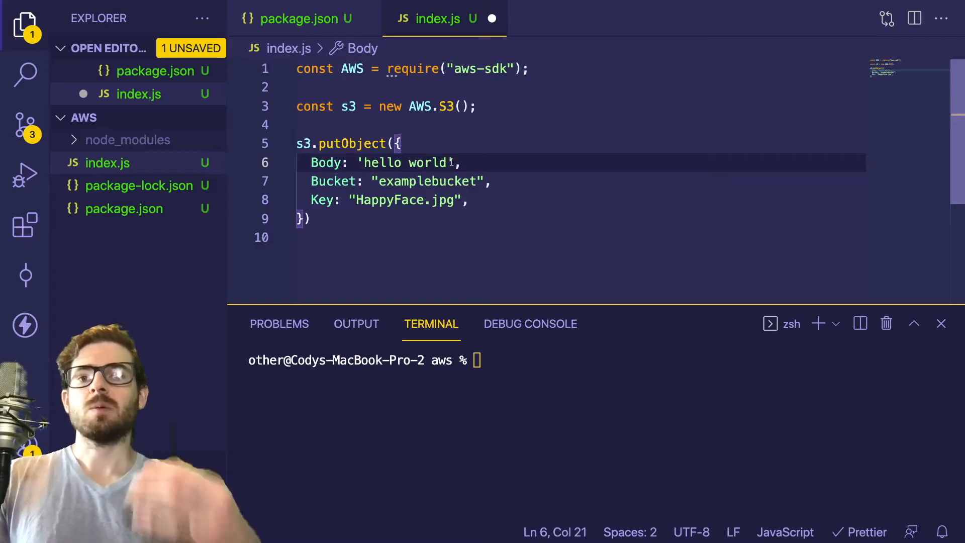
{"action": "double_click", "coordinate": [428, 181]}
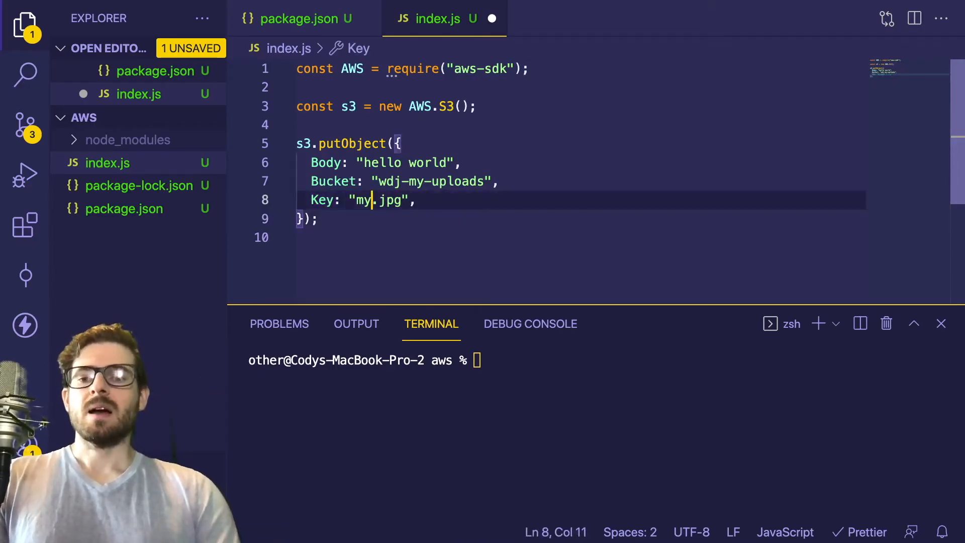
{"action": "type", "text": "-file.txt"}
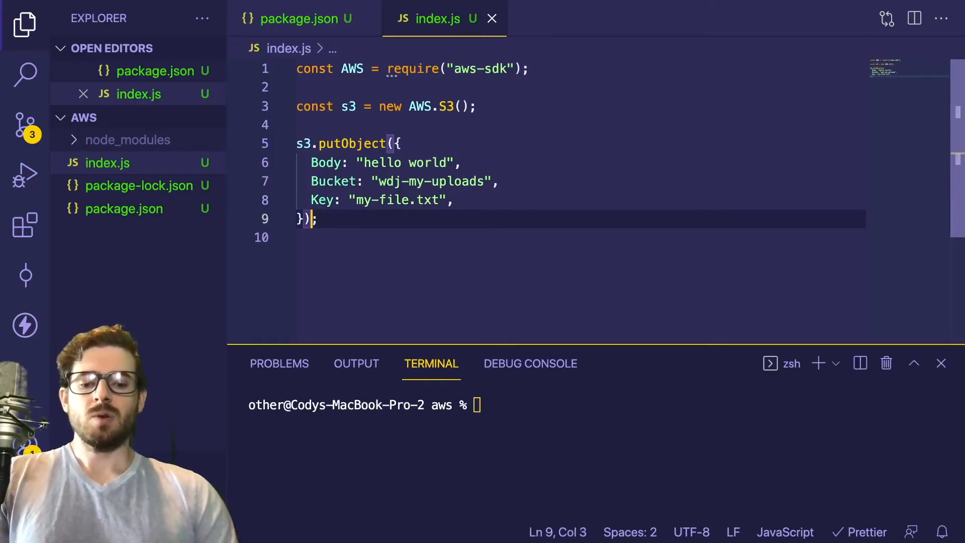
{"action": "type", "text": ".promise("}
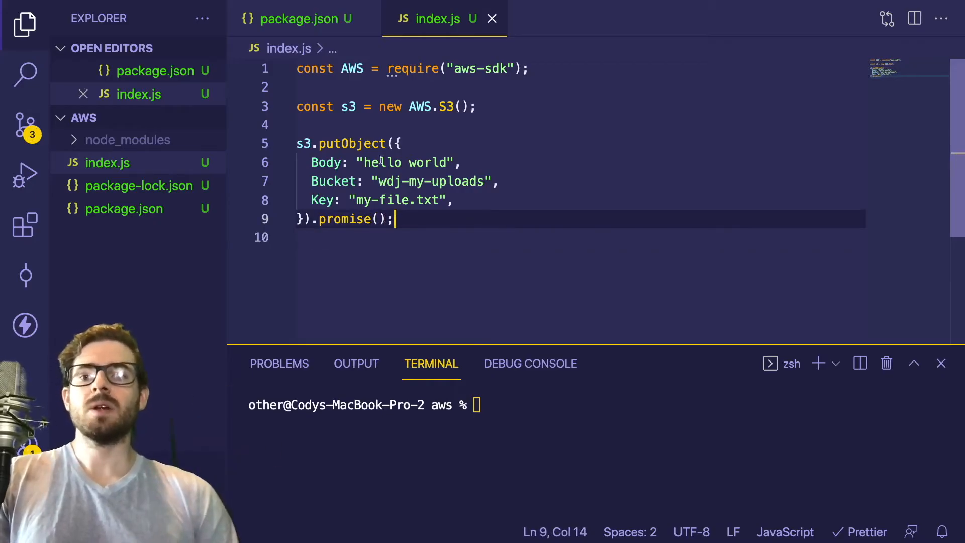
Await the upload inside an async arrow IIFE, save, and run node index.js.
{"action": "type", "text": "(a"}
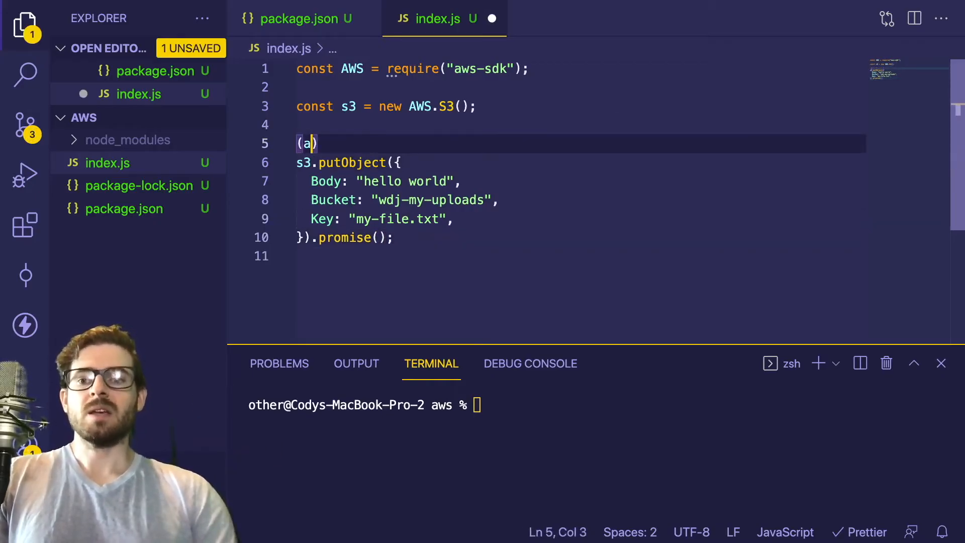
{"action": "type", "text": "sync () => {"}
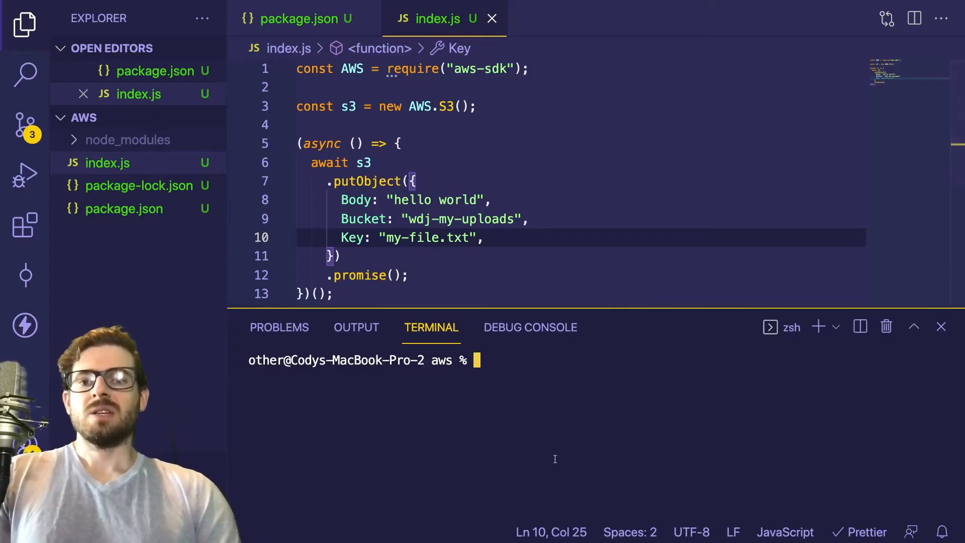
{"action": "type", "text": "node index.js"}
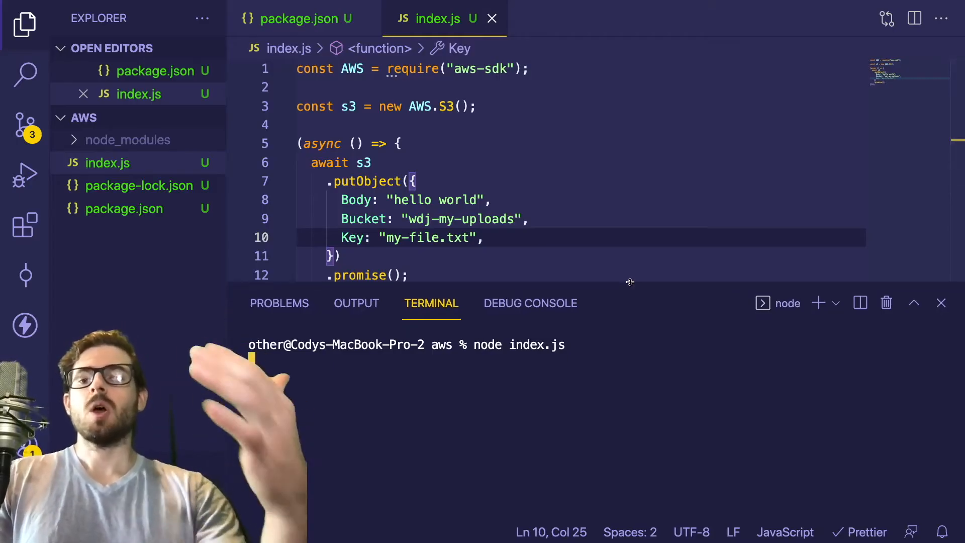
Run index.js, read the EHOSTUNREACH error, and view the empty wdj-my-uploads bucket.
{"action": "key", "text": "enter"}
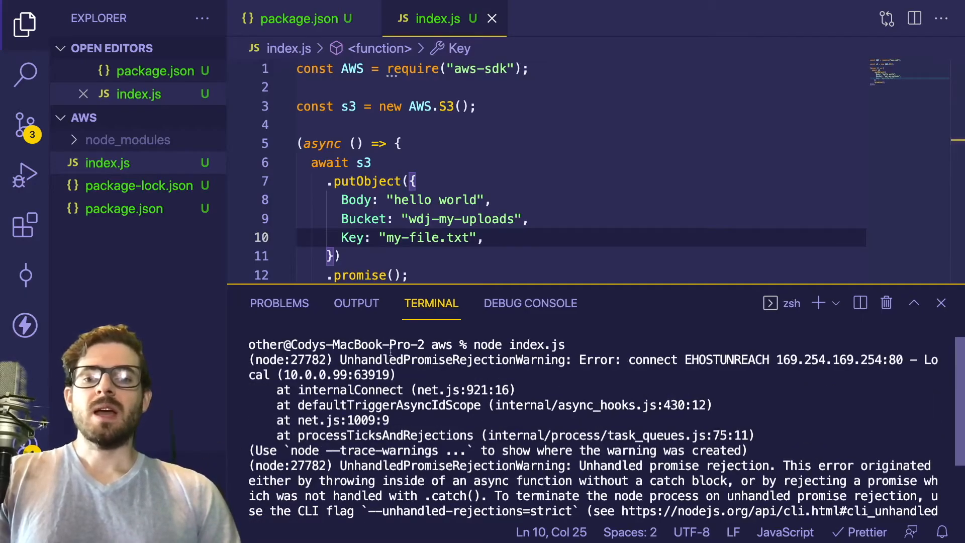
{"action": "double_click", "coordinate": [726, 360]}
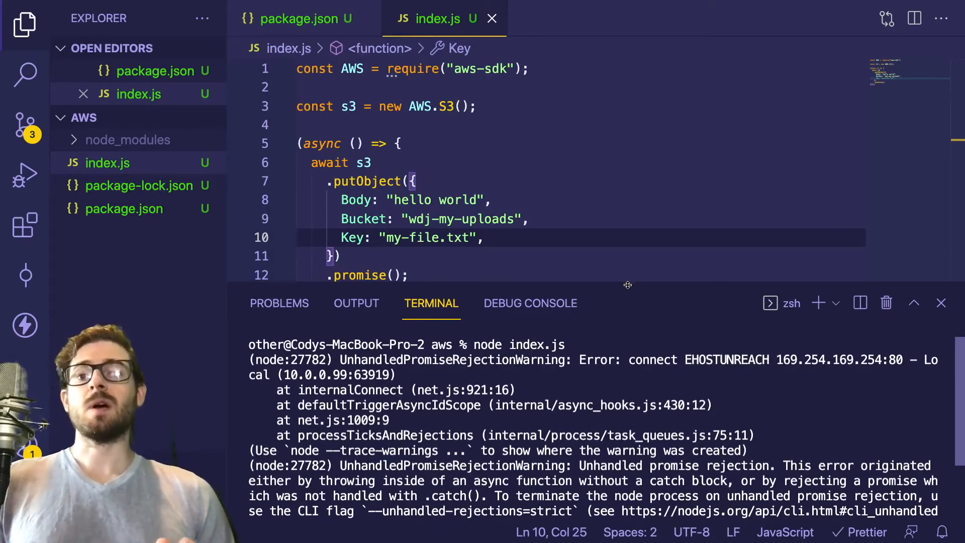
{"action": "left_click_drag", "start_coordinate": [628, 359], "coordinate": [621, 375]}
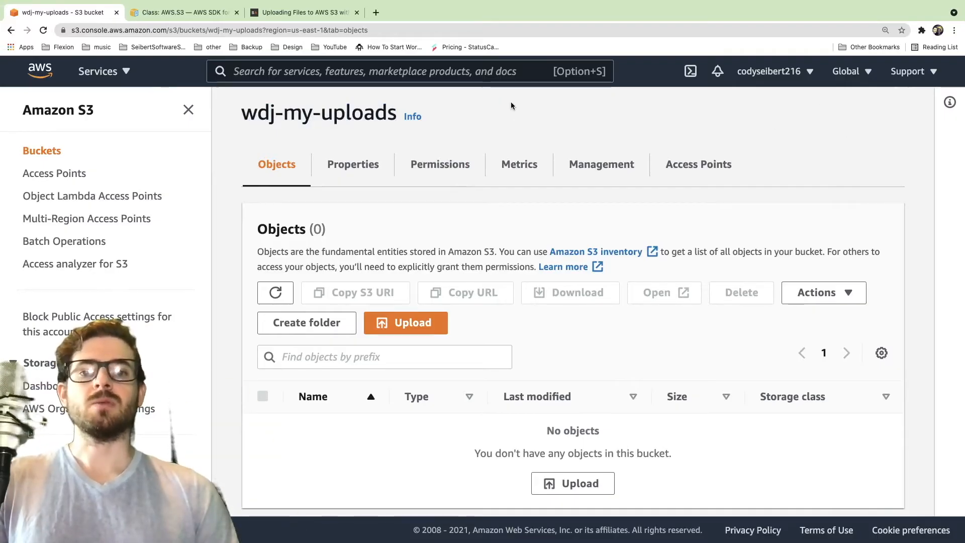
Open the IAM service from the console search and go to the Users list.
{"action": "type", "text": "iam"}
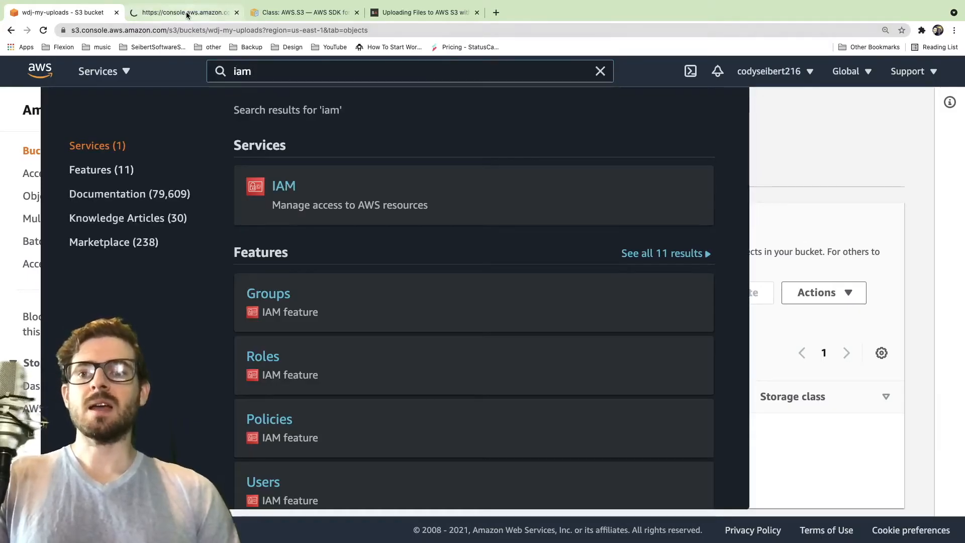
{"action": "left_click", "coordinate": [284, 186]}
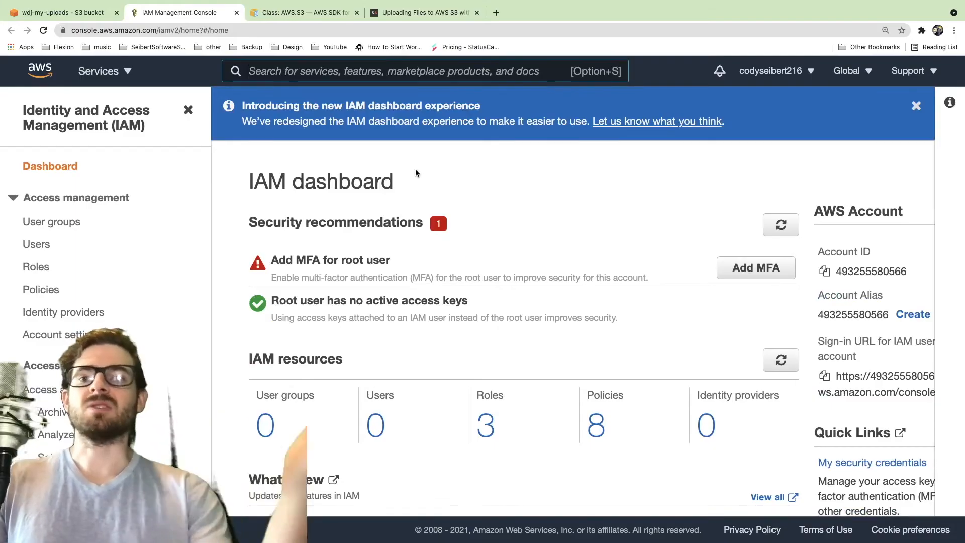
{"action": "left_click", "coordinate": [916, 105]}
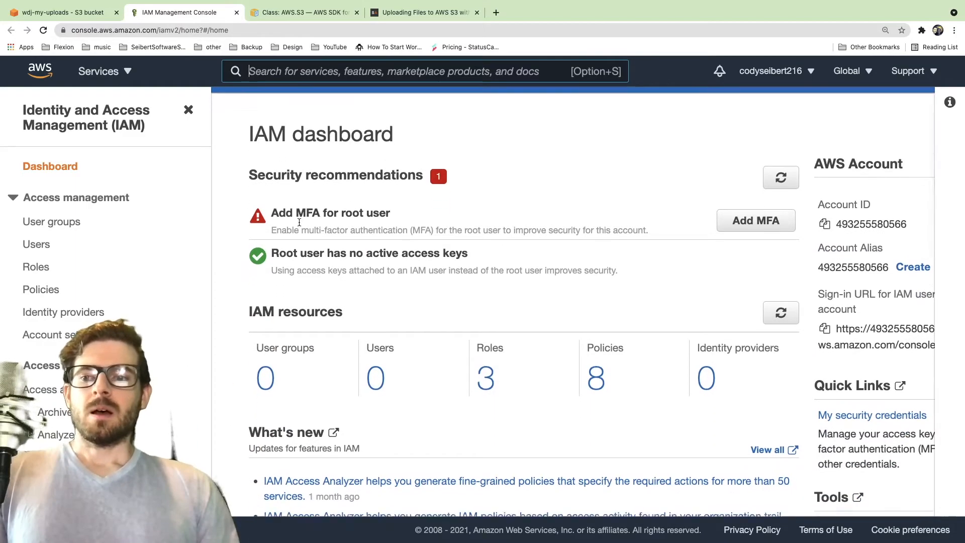
{"action": "left_click", "coordinate": [36, 244]}
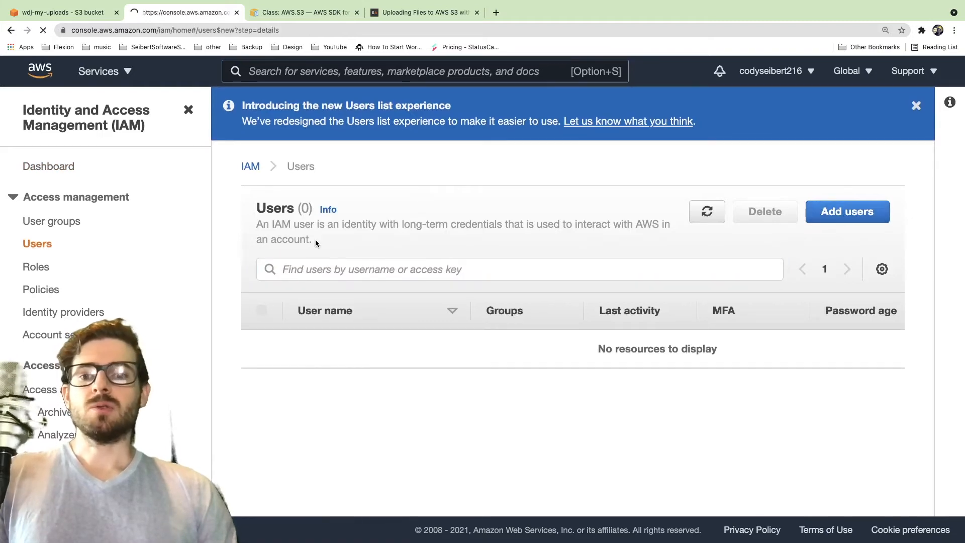
Add user wdj with programmatic access and attach AdministratorAccess directly.
{"action": "left_click", "coordinate": [846, 211]}
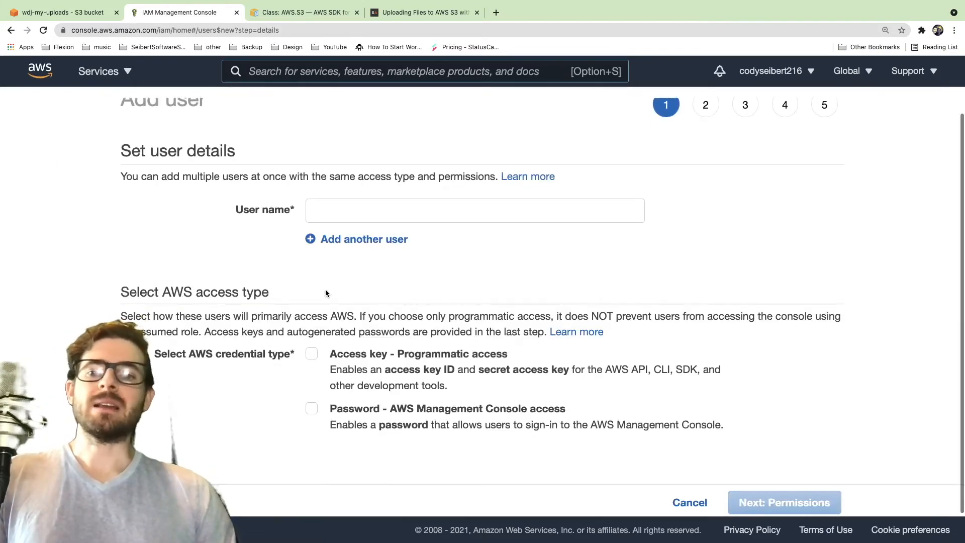
{"action": "type", "text": "wdj"}
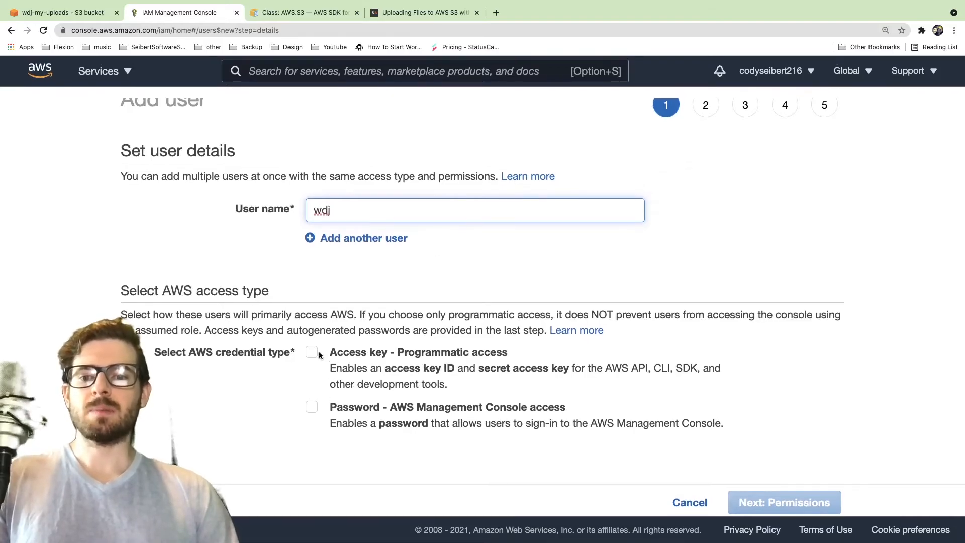
{"action": "left_click", "coordinate": [312, 352]}
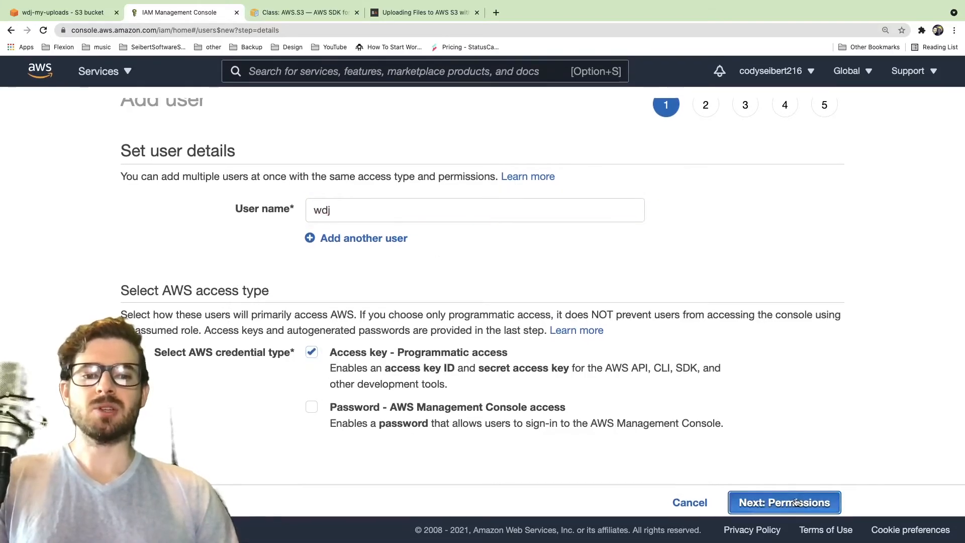
{"action": "left_click", "coordinate": [784, 502]}
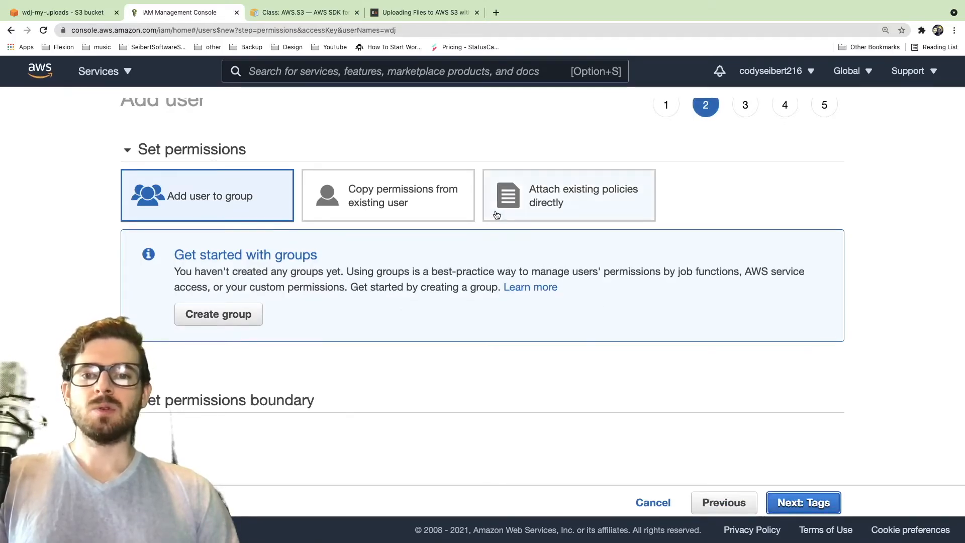
{"action": "left_click", "coordinate": [568, 195]}
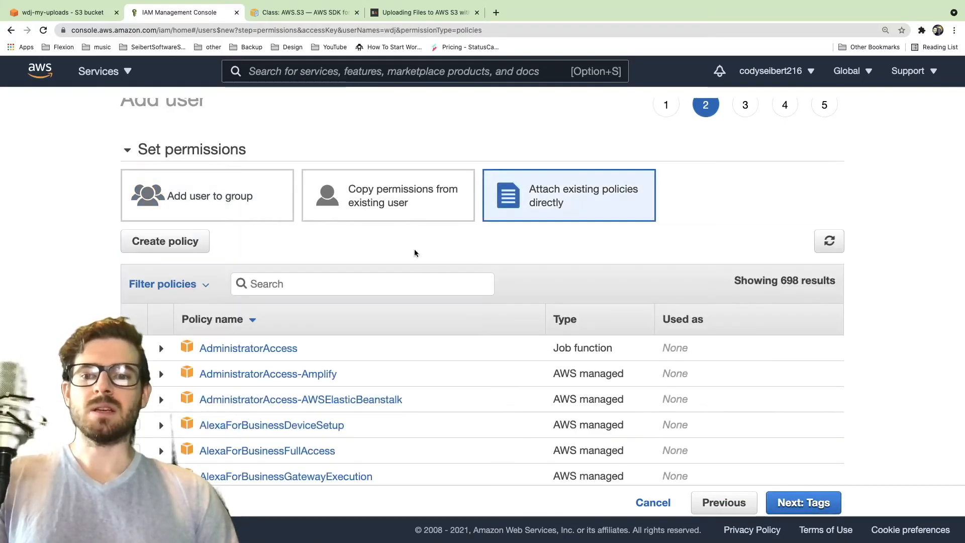
{"action": "scroll", "scroll_direction": "down", "scroll_amount": 3}
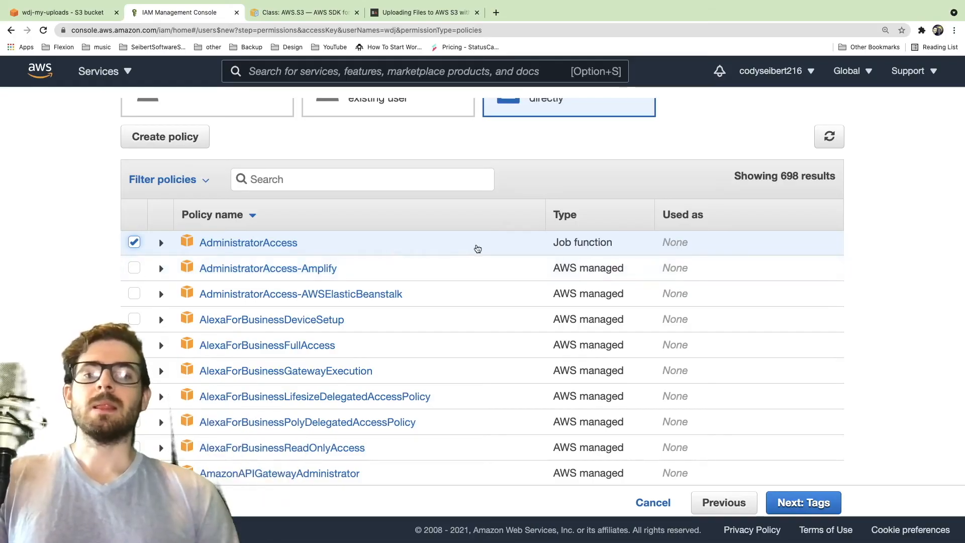
{"action": "scroll", "scroll_direction": "down", "scroll_amount": 3}
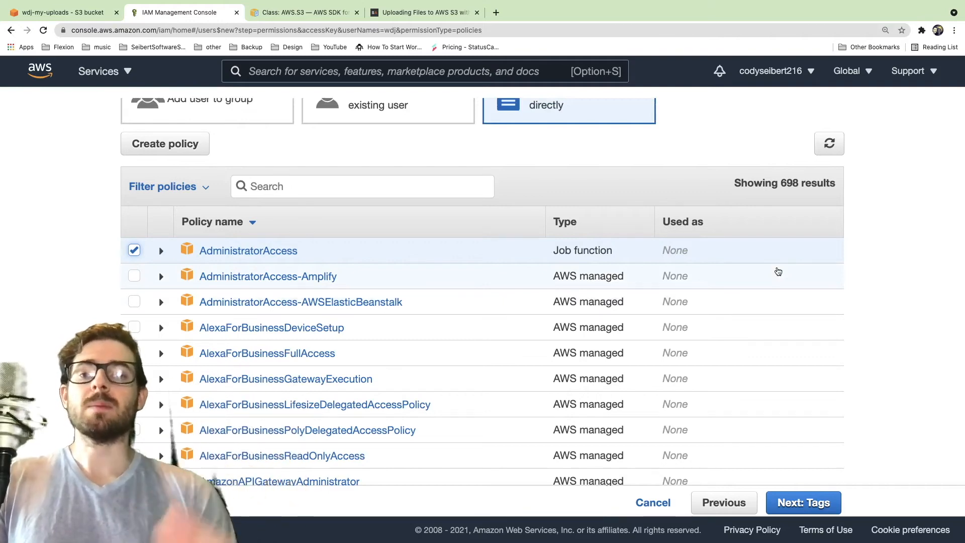
Skip tags, review the settings, and create the wdj user.
{"action": "left_click", "coordinate": [803, 502]}
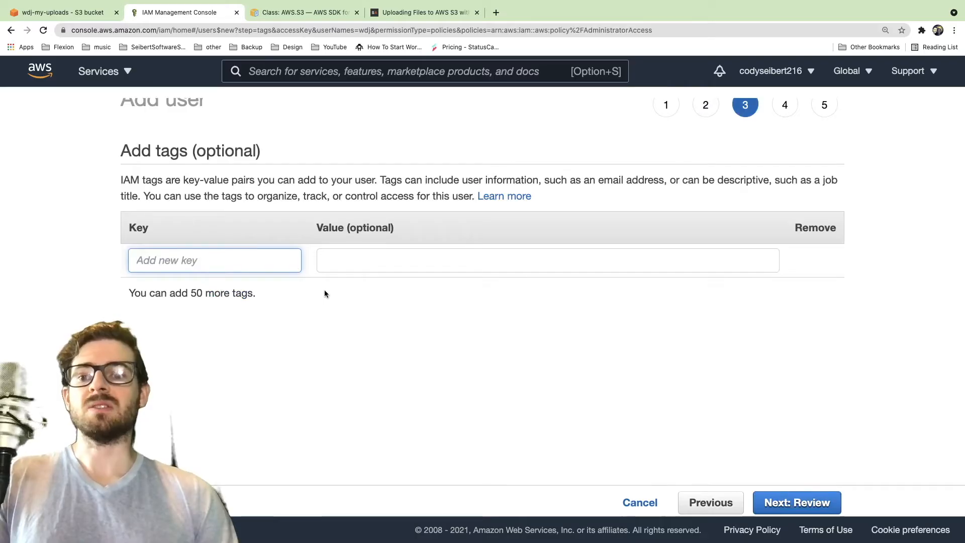
{"action": "left_click", "coordinate": [797, 503]}
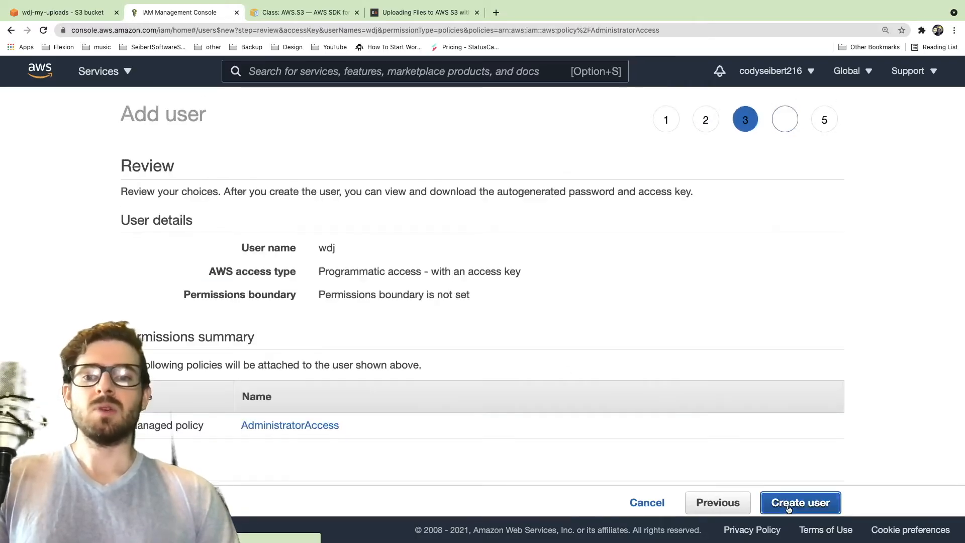
{"action": "left_click", "coordinate": [801, 502]}
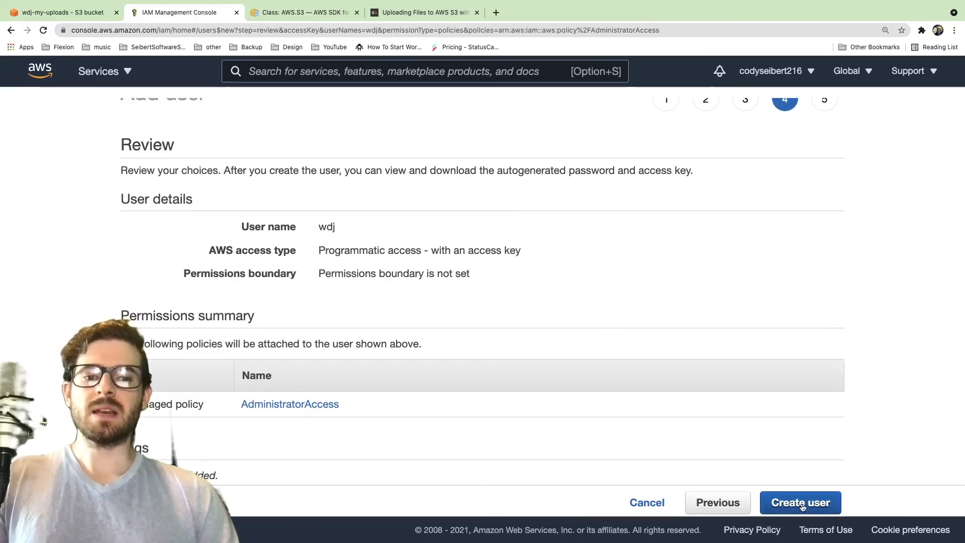
{"action": "left_click", "coordinate": [800, 502]}
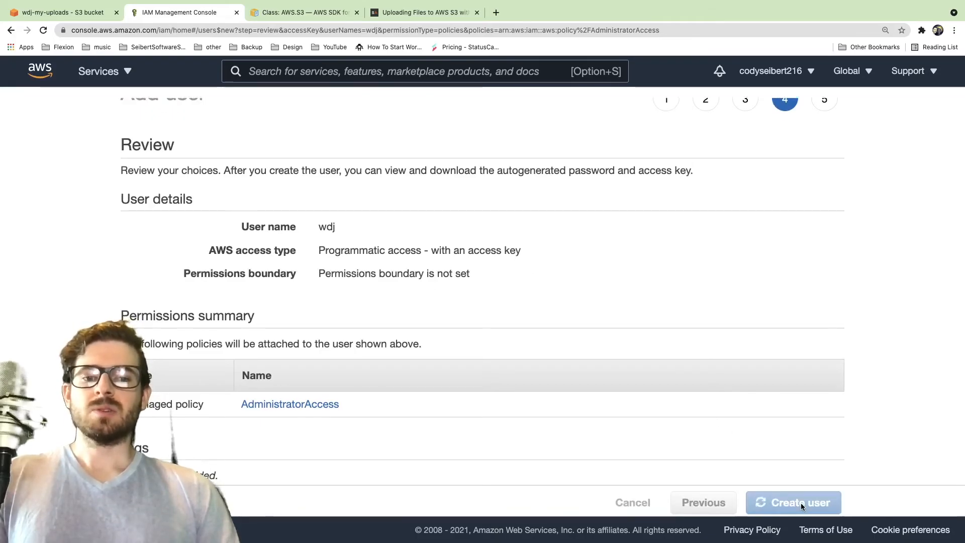
{"action": "left_click", "coordinate": [793, 502]}
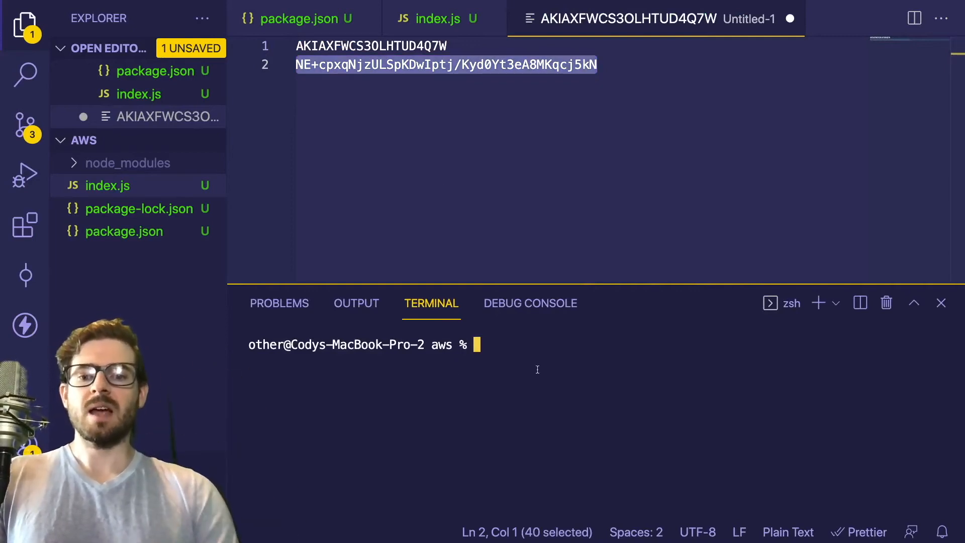
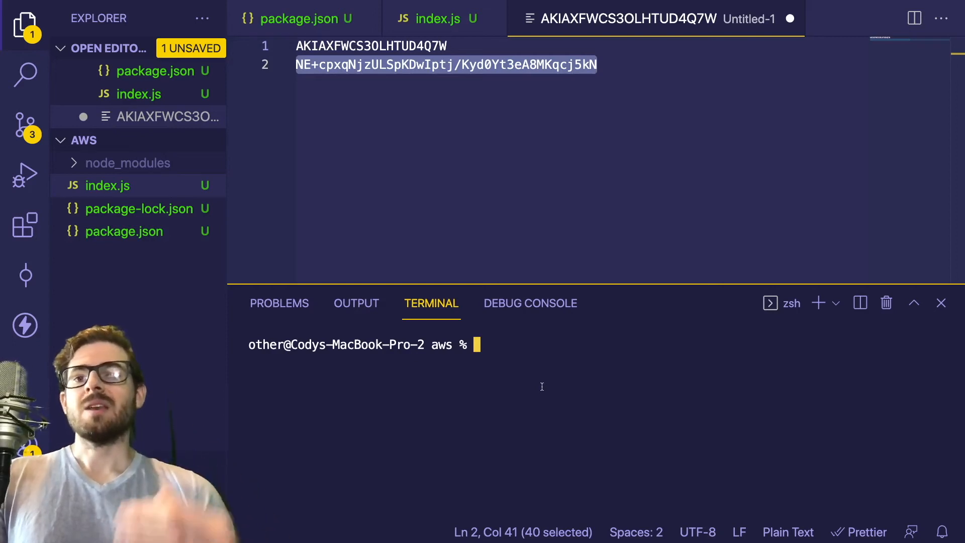
Rerun node index.js in the terminal.
{"action": "left_click", "coordinate": [438, 19]}
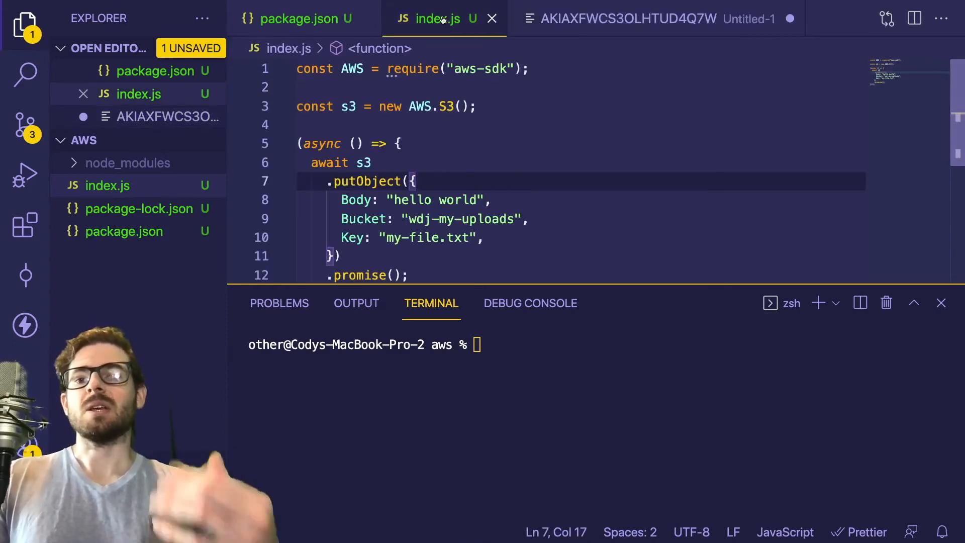
{"action": "left_click", "coordinate": [477, 106]}
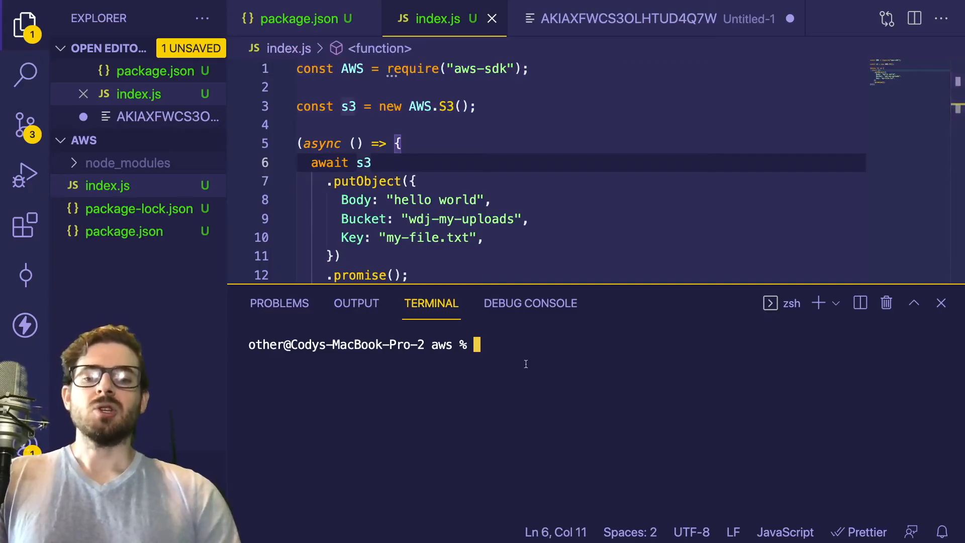
{"action": "type", "text": "node index.js"}
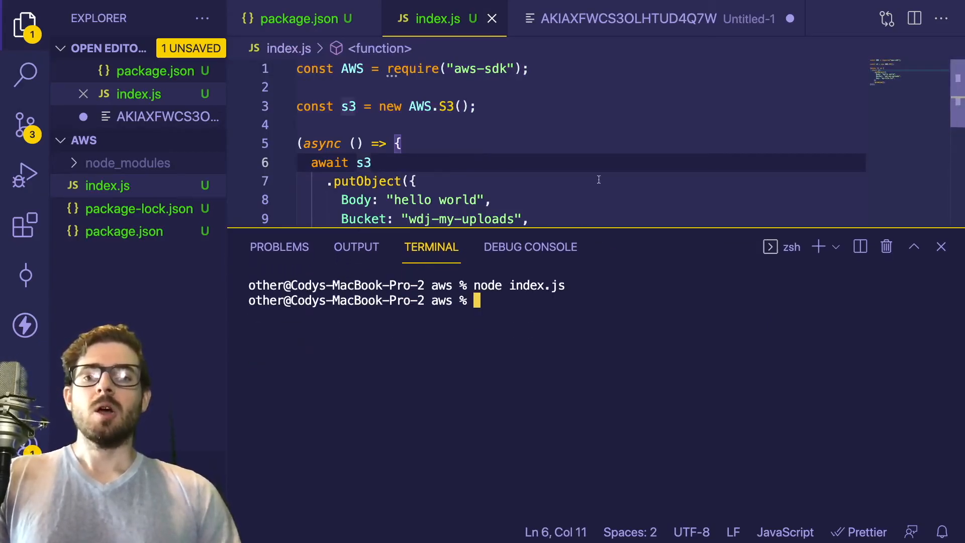
{"action": "scroll", "scroll_direction": "down", "scroll_amount": 3}
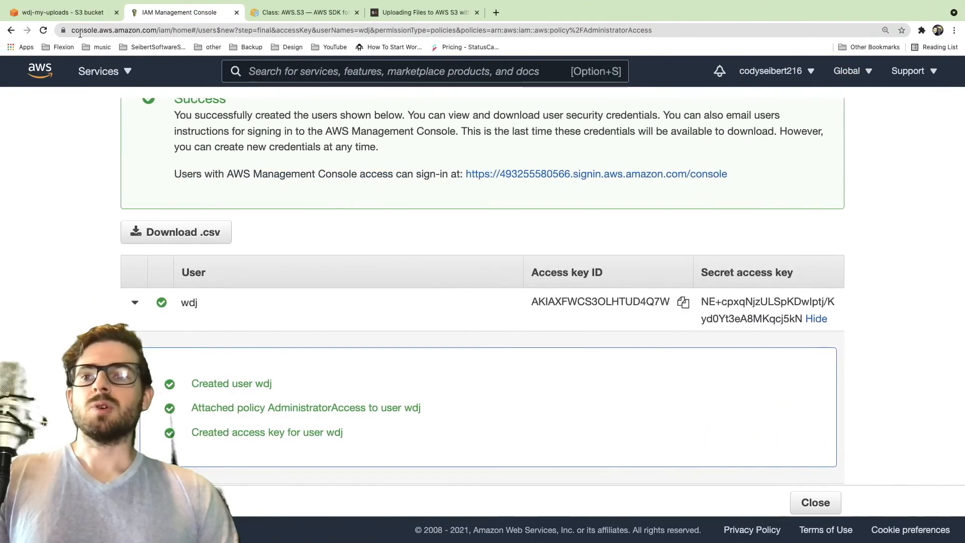
Refresh the wdj-my-uploads object list and open my-file.txt's details.
{"action": "left_click", "coordinate": [58, 12]}
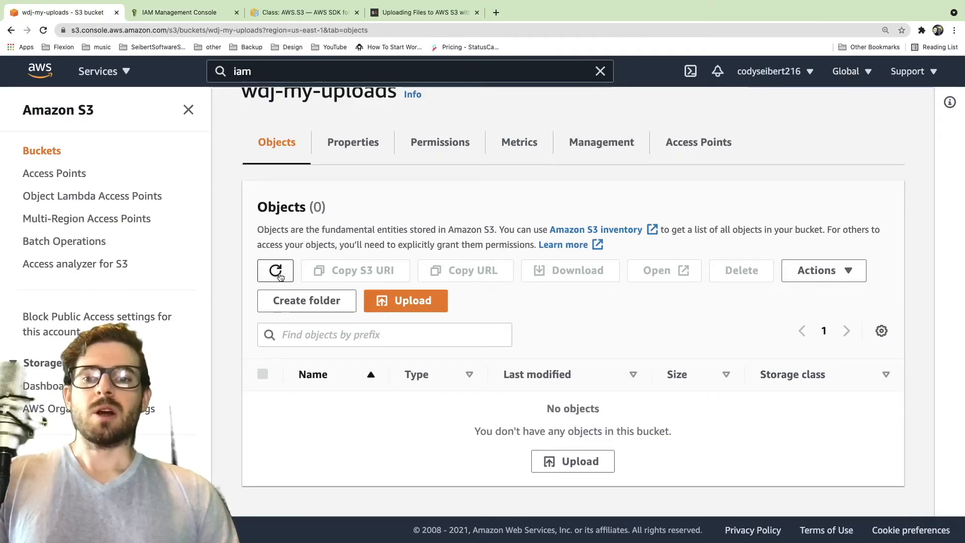
{"action": "left_click", "coordinate": [275, 270]}
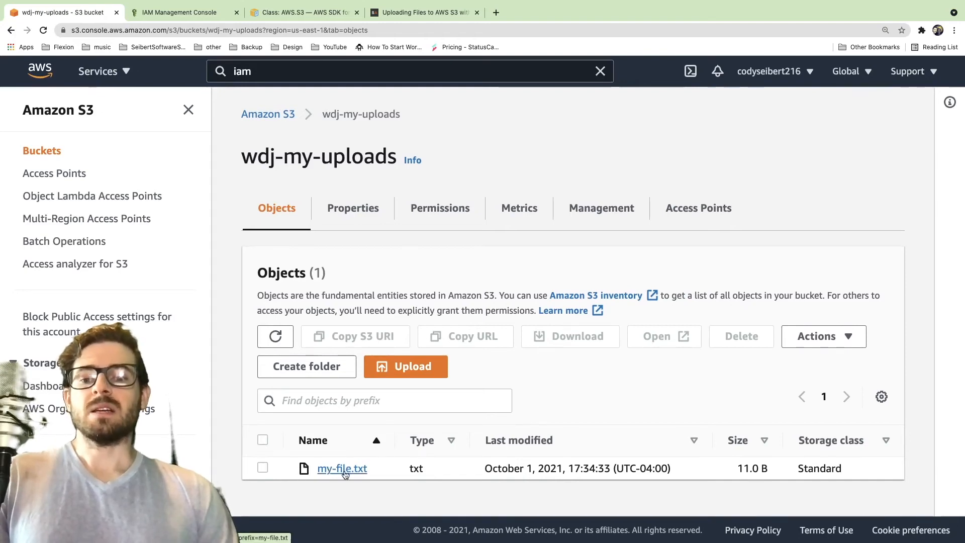
{"action": "left_click", "coordinate": [341, 468]}
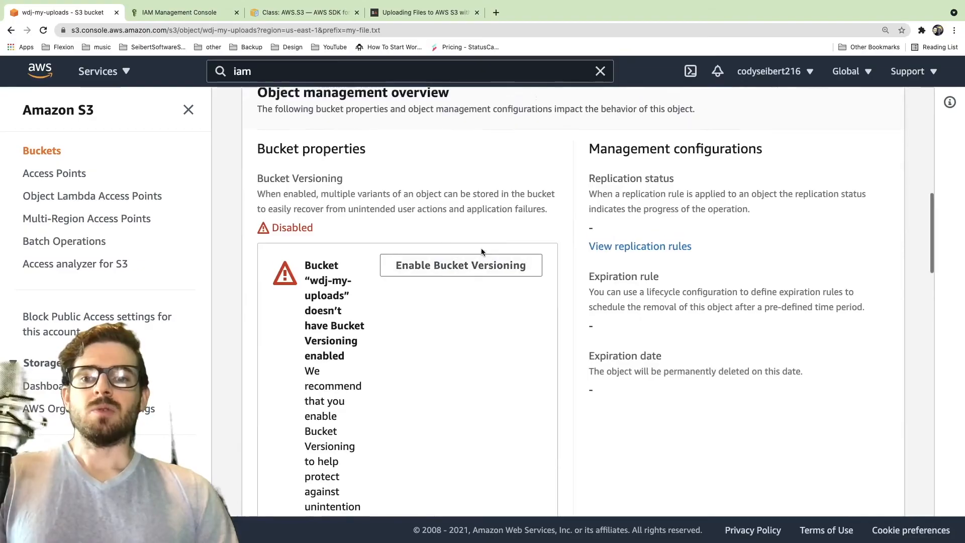
{"action": "scroll", "scroll_direction": "up", "scroll_amount": 3}
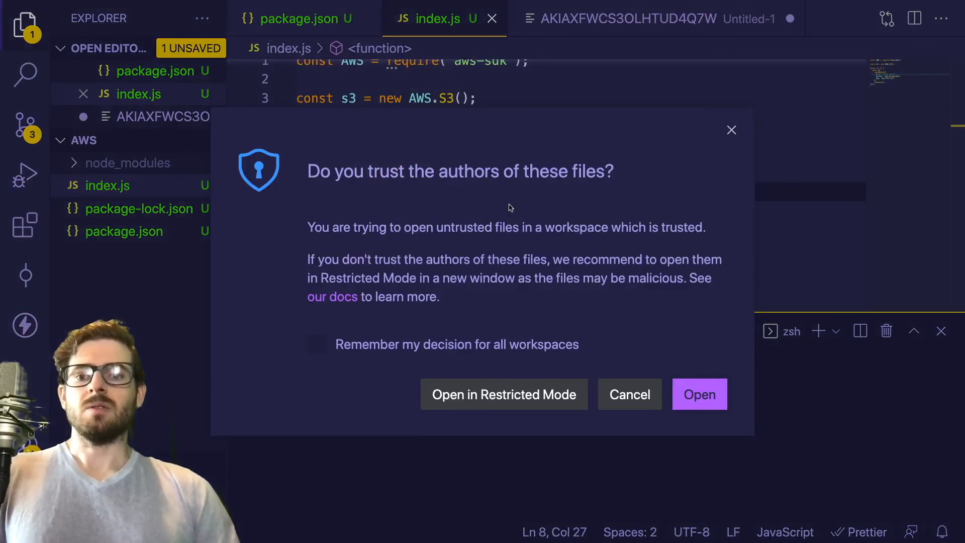
Open the downloaded my-file.txt showing hello world, then check the Key line in index.js.
{"action": "left_click", "coordinate": [699, 395]}
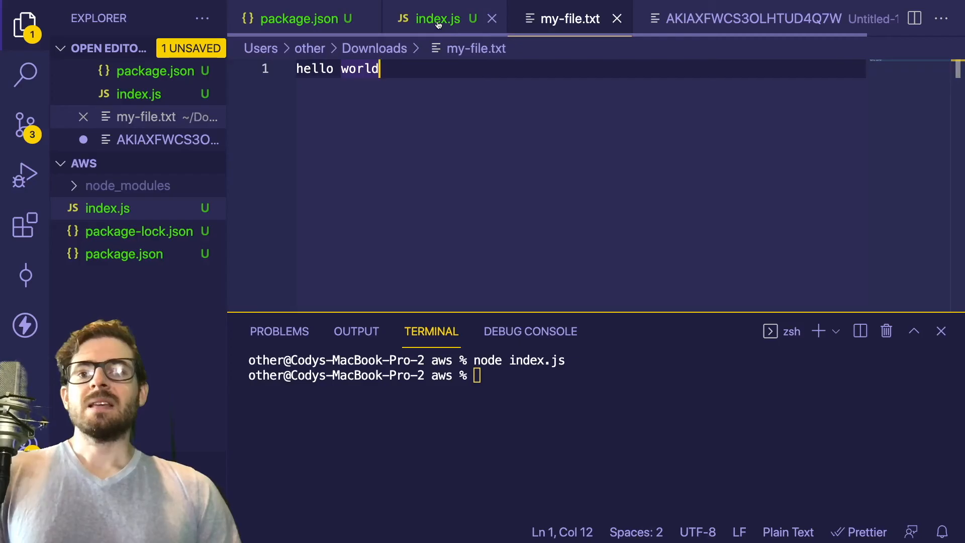
{"action": "left_click", "coordinate": [436, 19]}
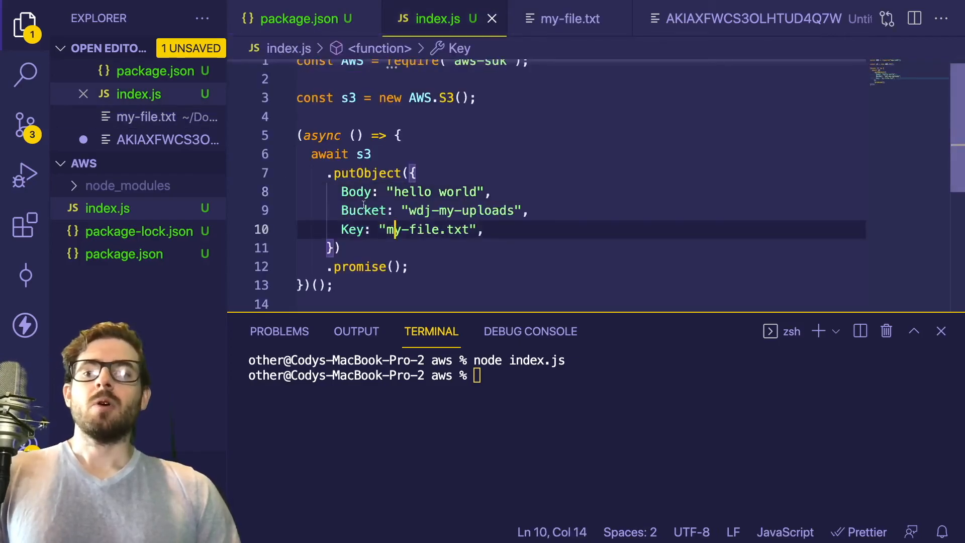
{"action": "left_click", "coordinate": [371, 154]}
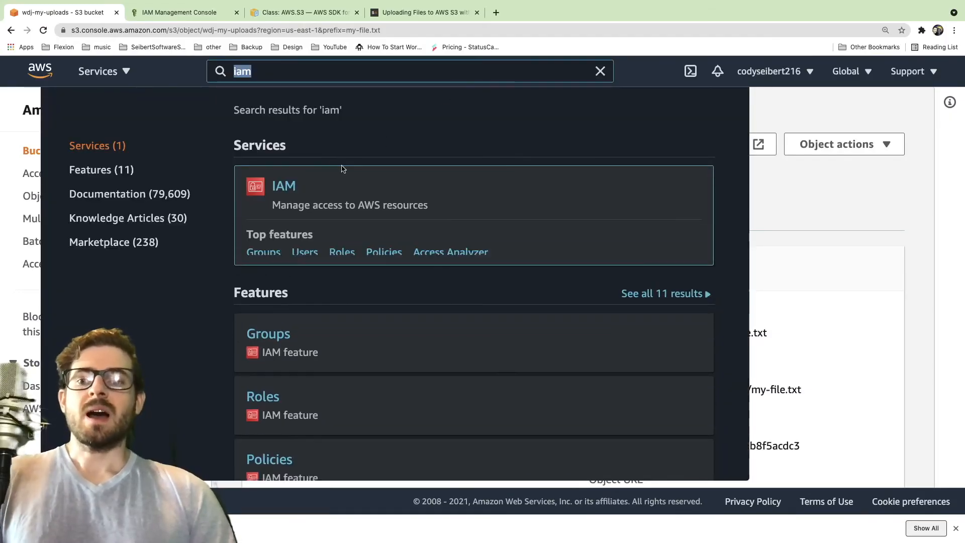
Select the IAM service from the console search results.
{"action": "left_click", "coordinate": [284, 186]}
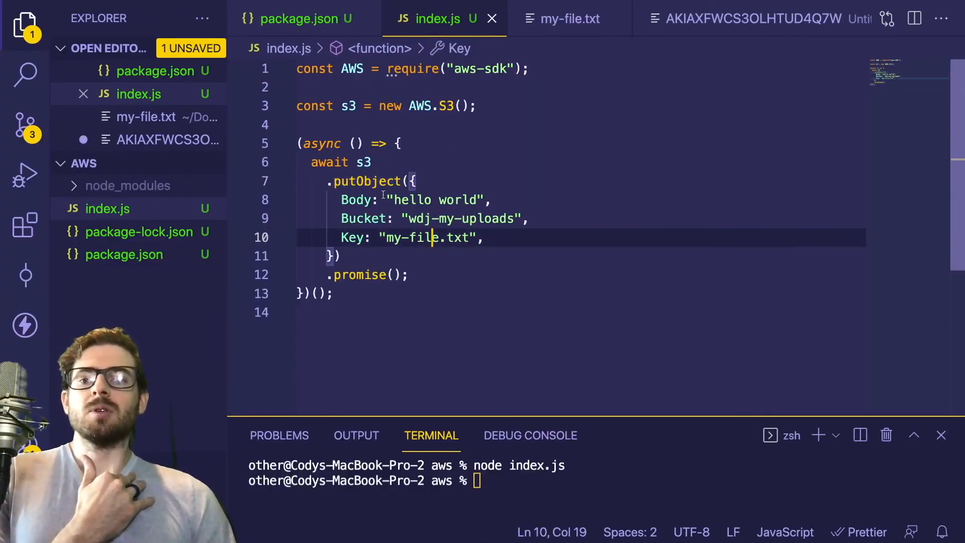
{"action": "left_click", "coordinate": [348, 181]}
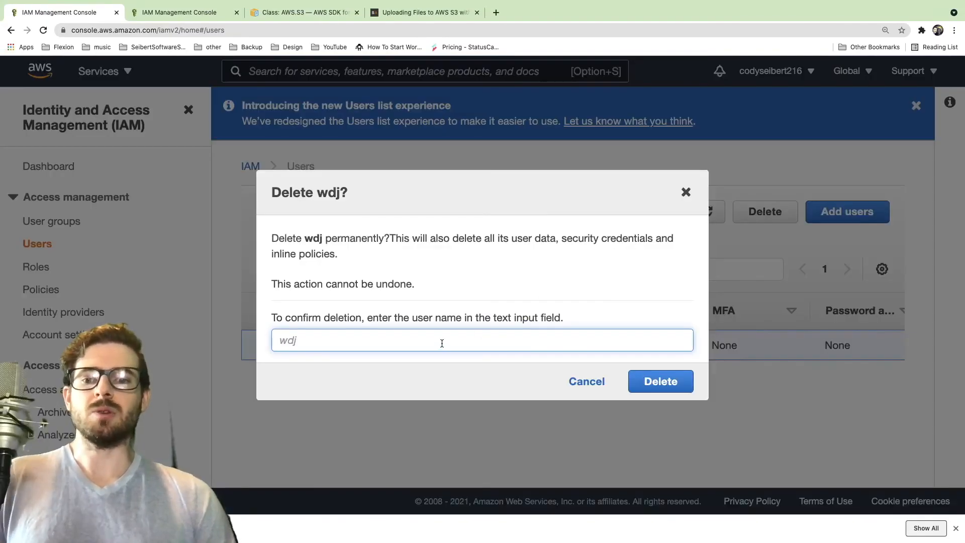
Confirm deleting IAM user wdj and dismiss the deletion notice.
{"action": "left_click", "coordinate": [660, 381]}
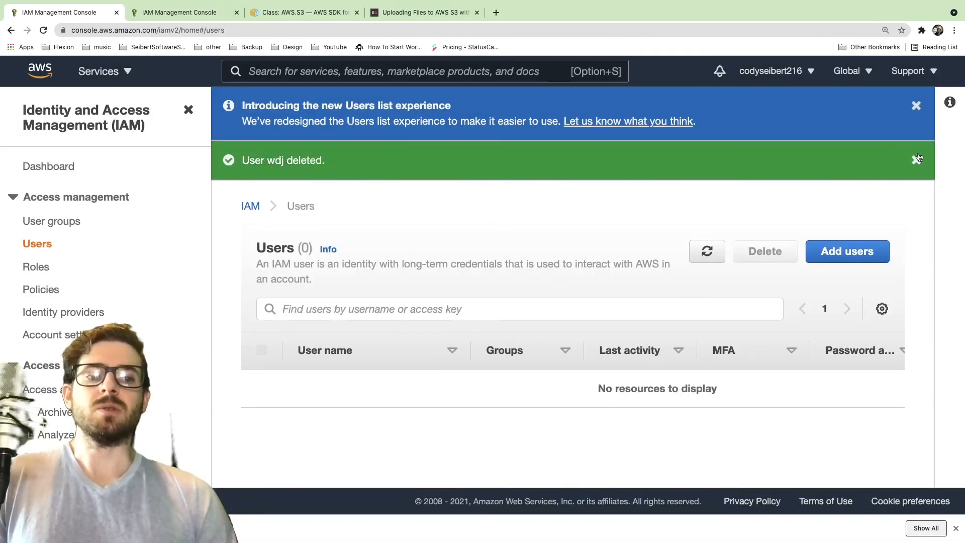
{"action": "left_click", "coordinate": [917, 157]}
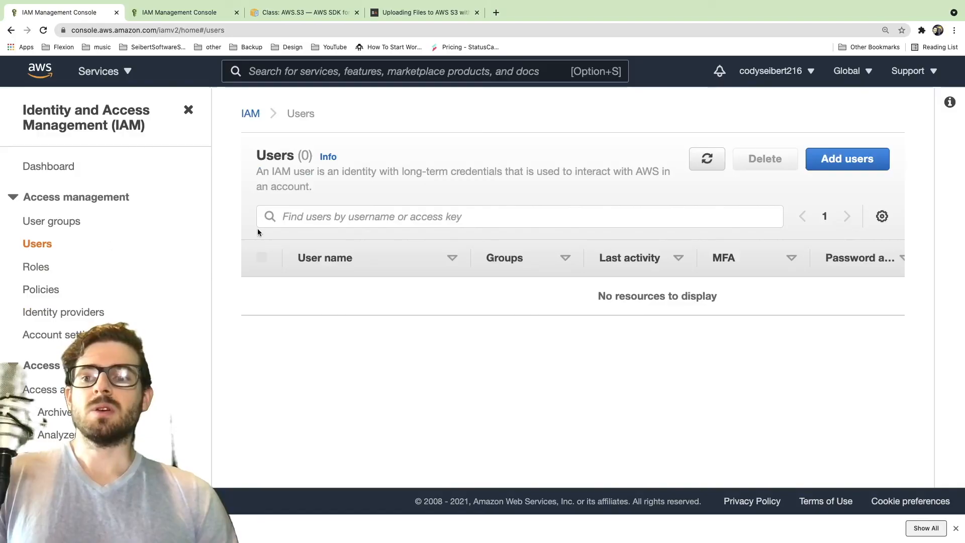